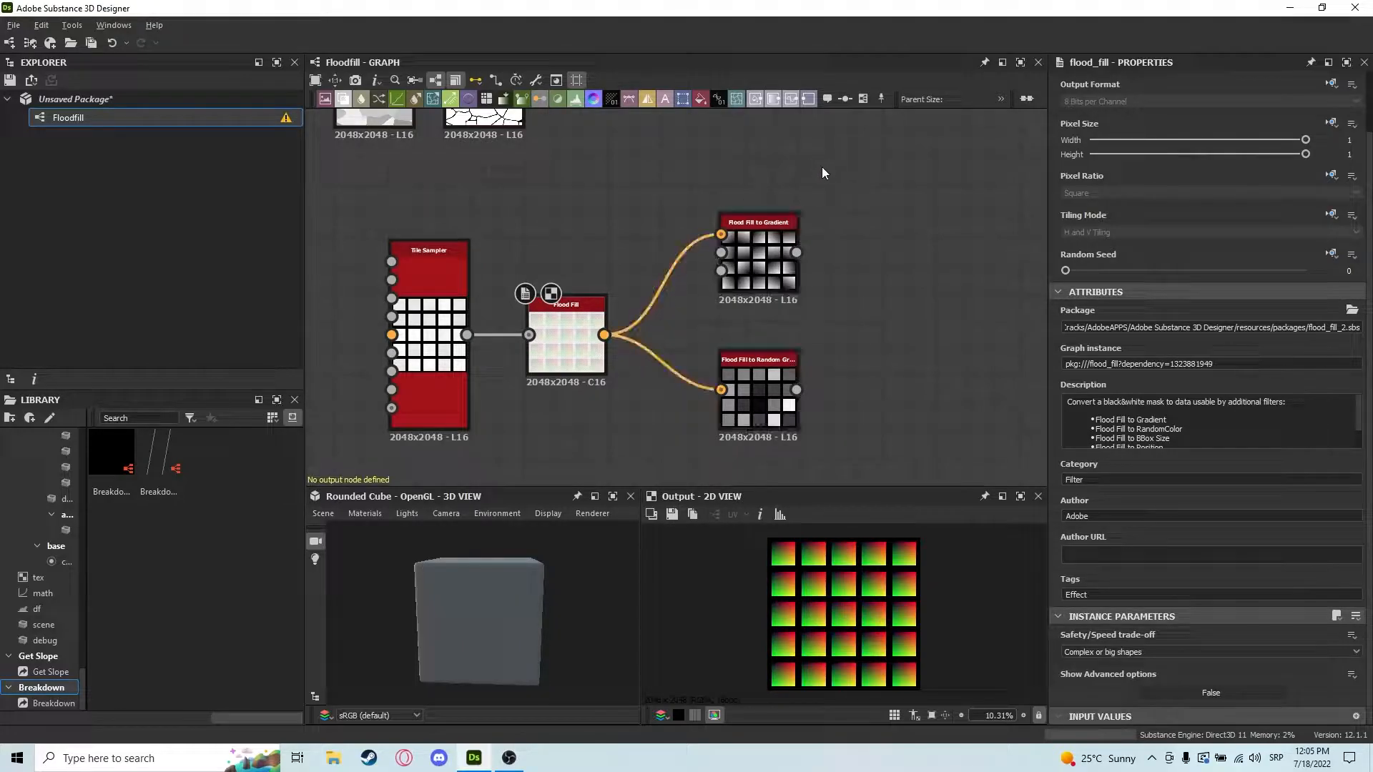
- Search 'floodfl' in the node search to add Flood Fill conversion nodes after Edge Detect
{"action": "scroll", "scroll_direction": "down", "scroll_amount": 3}
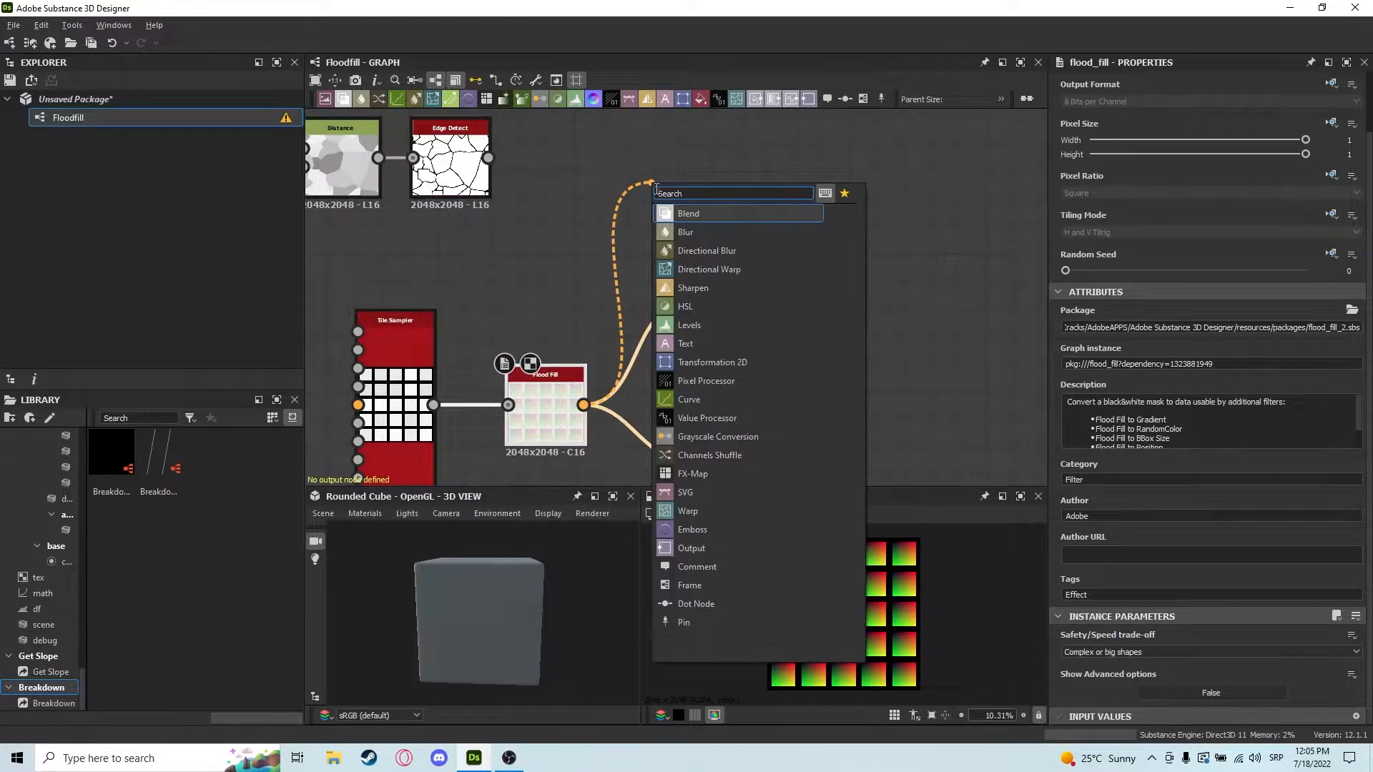
{"action": "type", "text": "floodfl"}
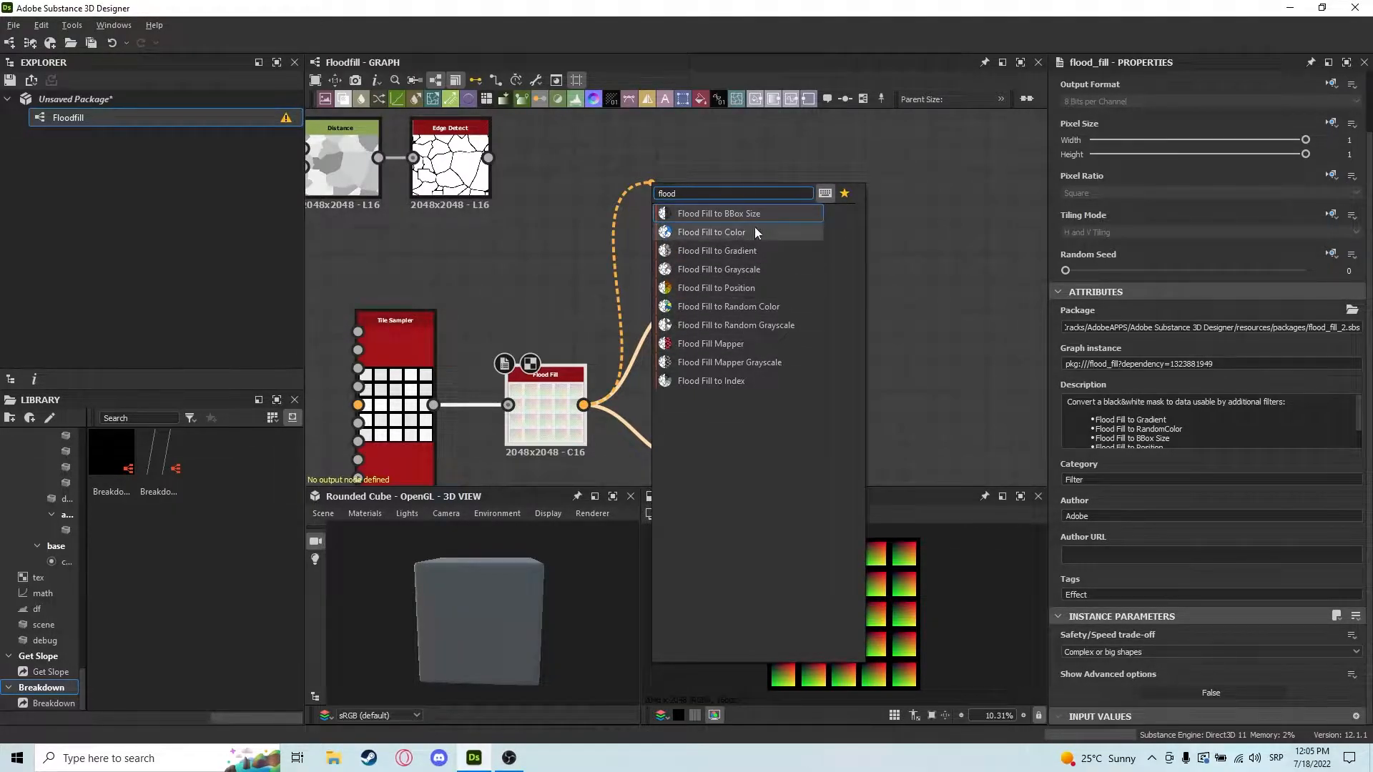
{"action": "mouse_move", "coordinate": [699, 325]}
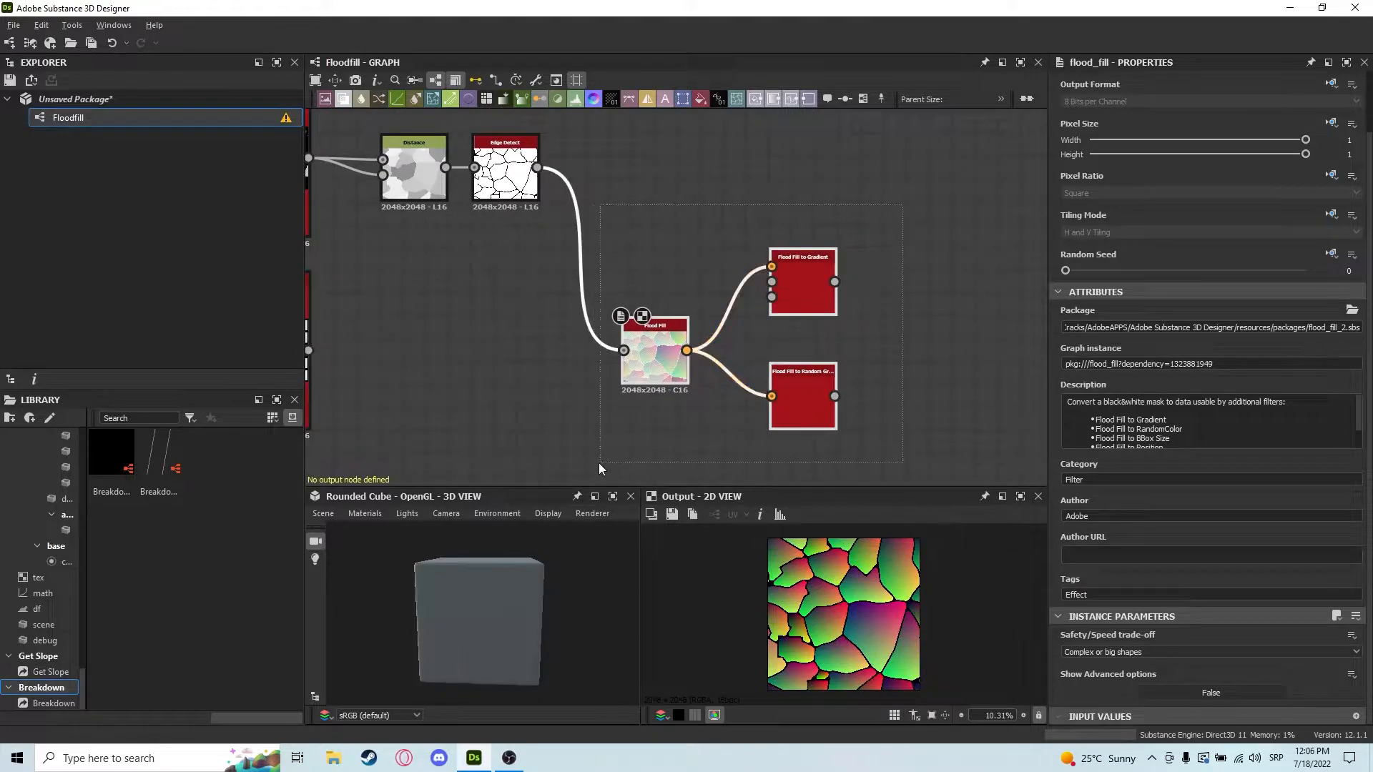
{"action": "mouse_move", "coordinate": [801, 297]}
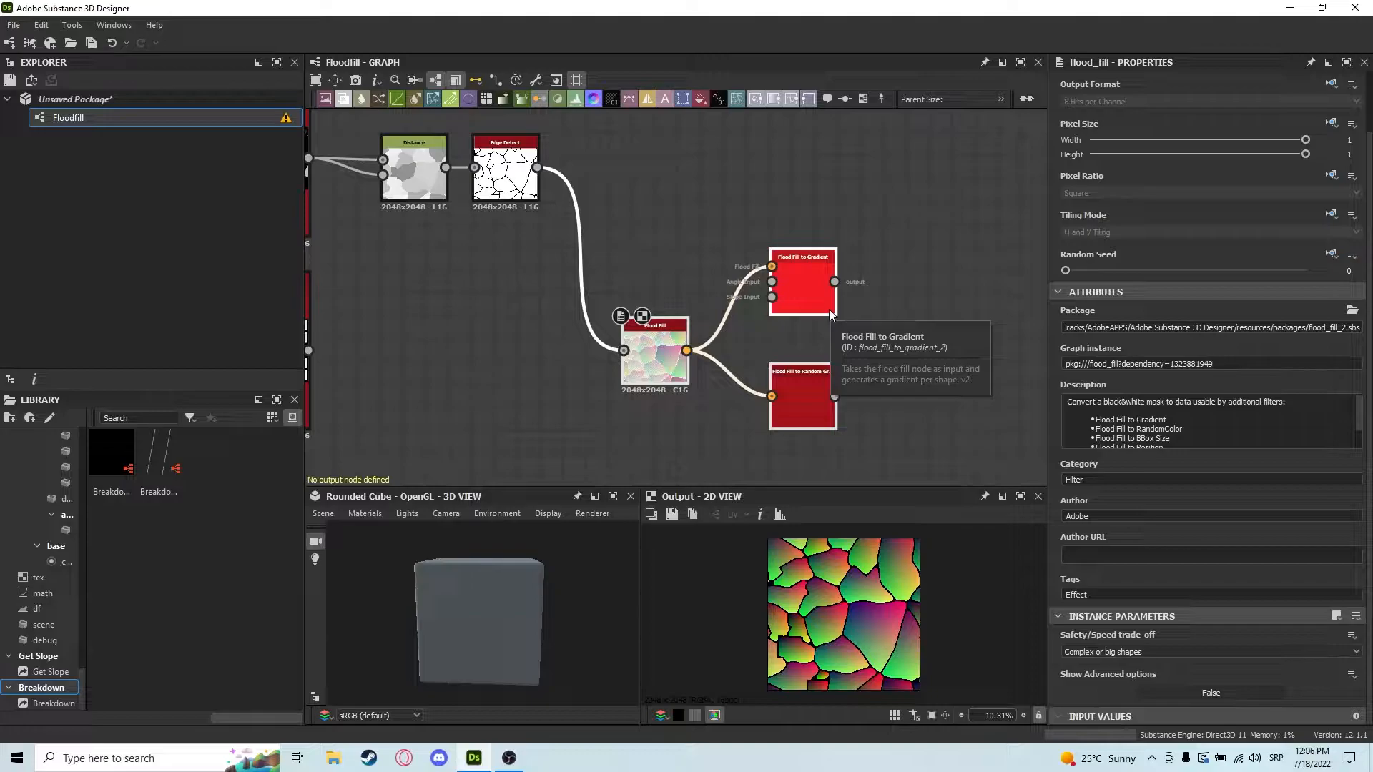
{"action": "mouse_move", "coordinate": [629, 479]}
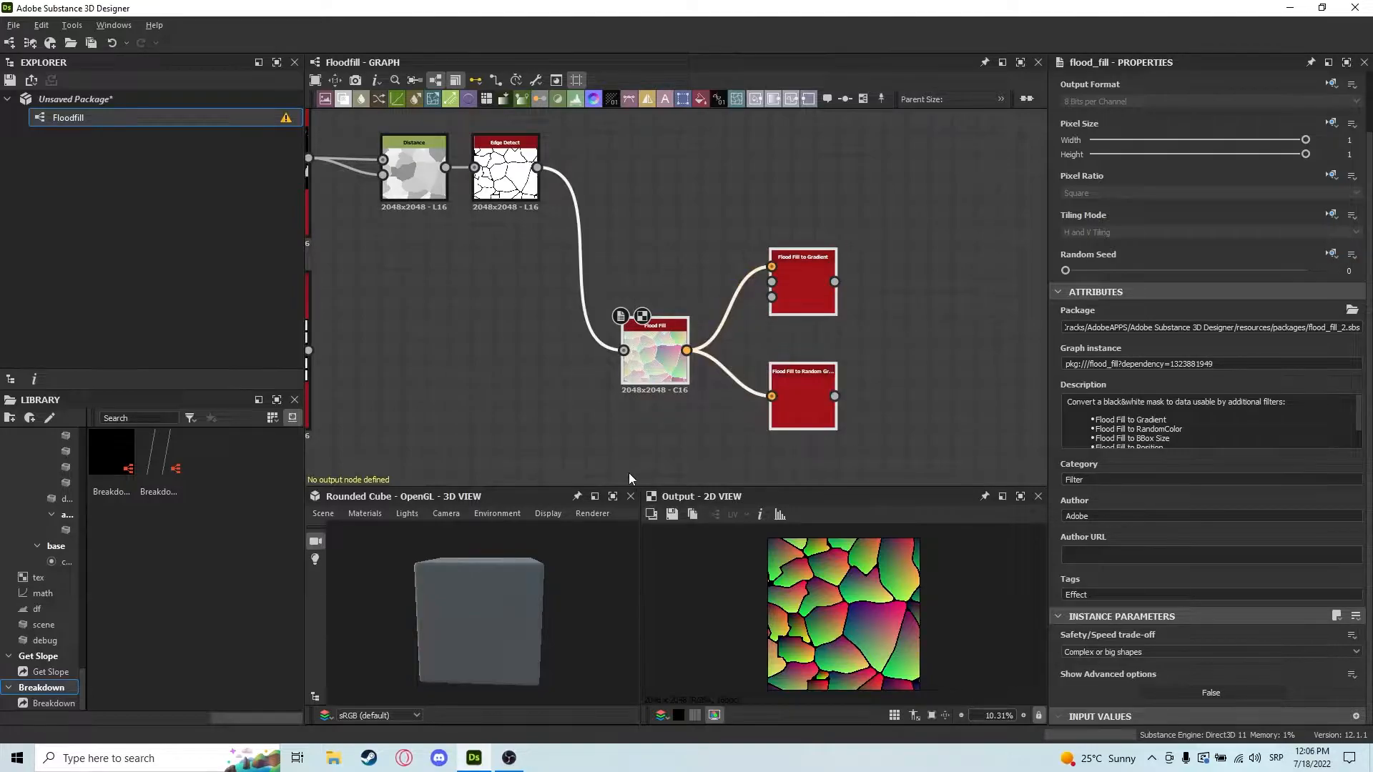
- Compare the Flood Fill to Gradient and Random Grayscale previews, ending on the per-cell gradient
{"action": "left_click", "coordinate": [801, 397]}
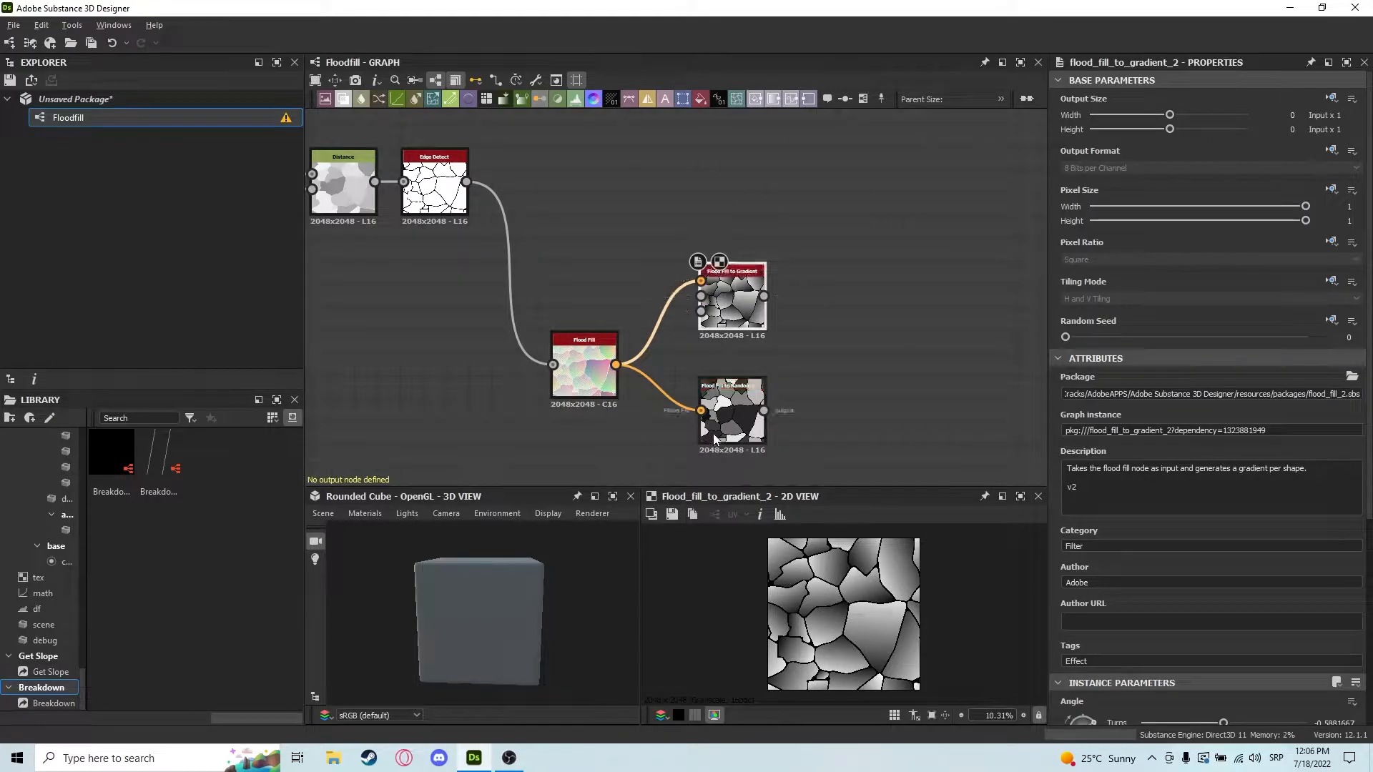
{"action": "left_click", "coordinate": [733, 413]}
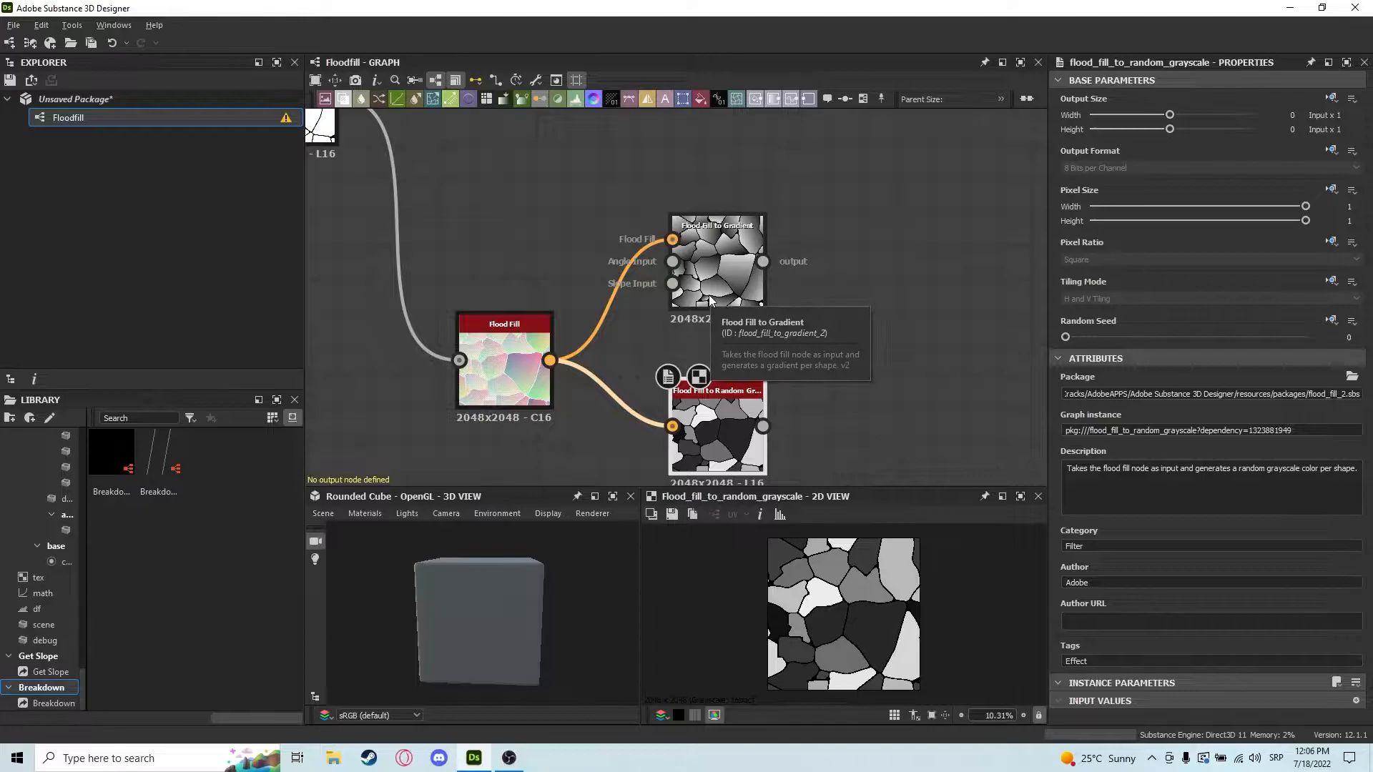
{"action": "left_click", "coordinate": [717, 263]}
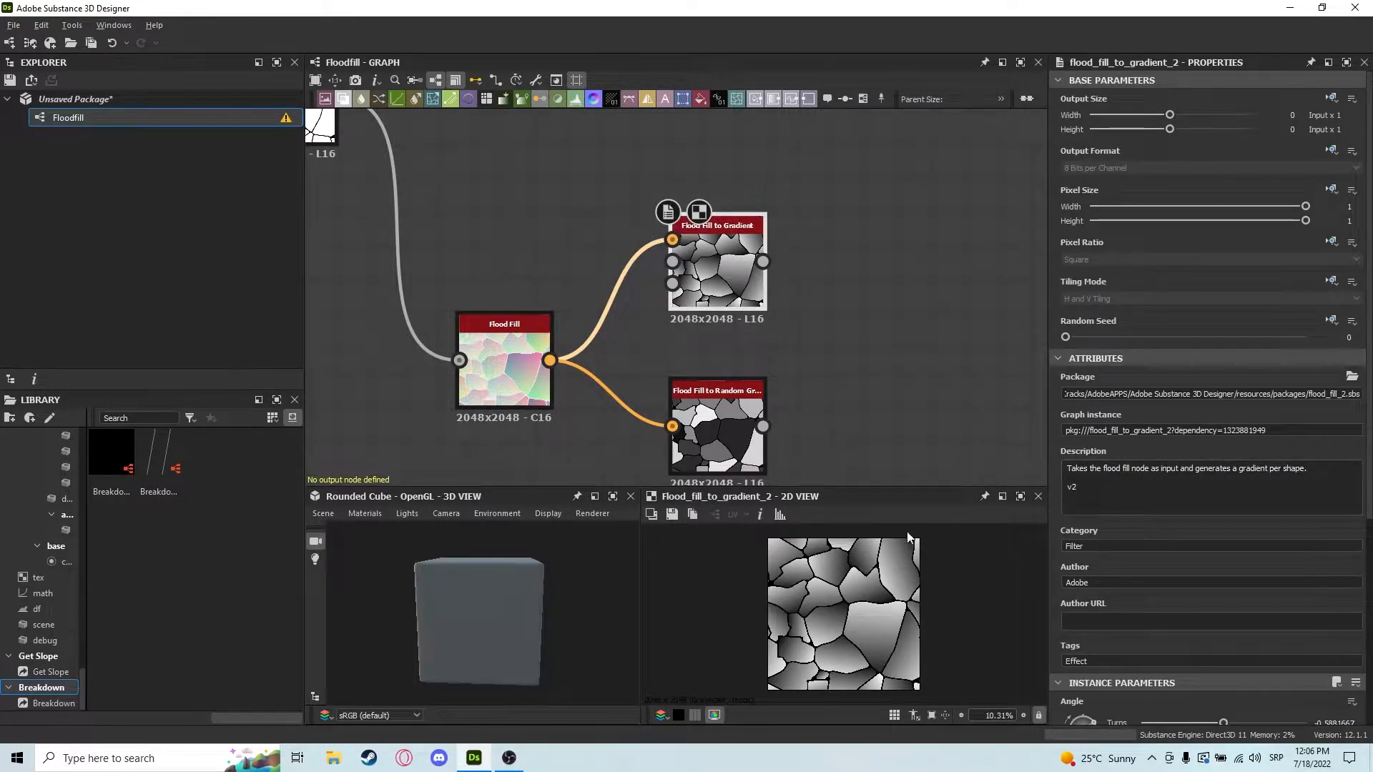
{"action": "scroll", "scroll_direction": "up", "scroll_amount": 3}
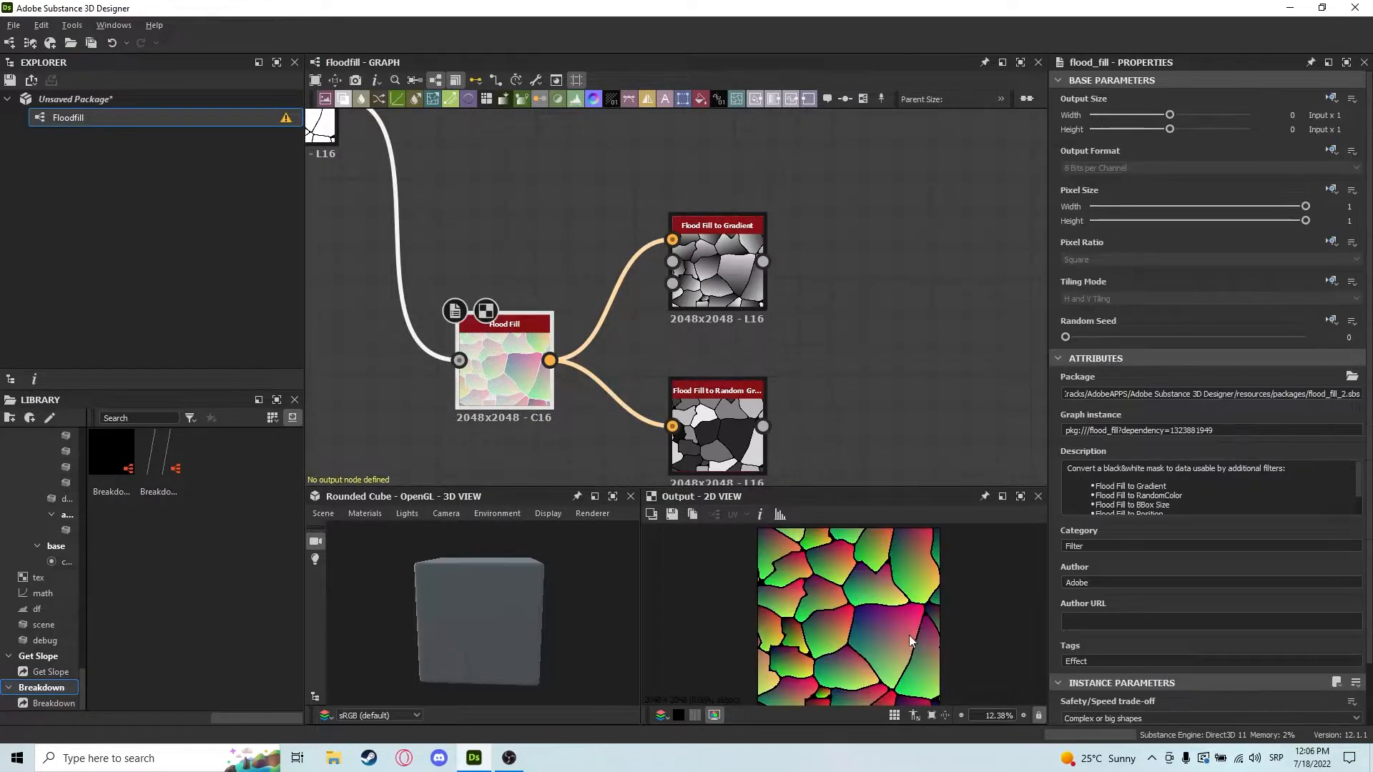
{"action": "mouse_move", "coordinate": [775, 652]}
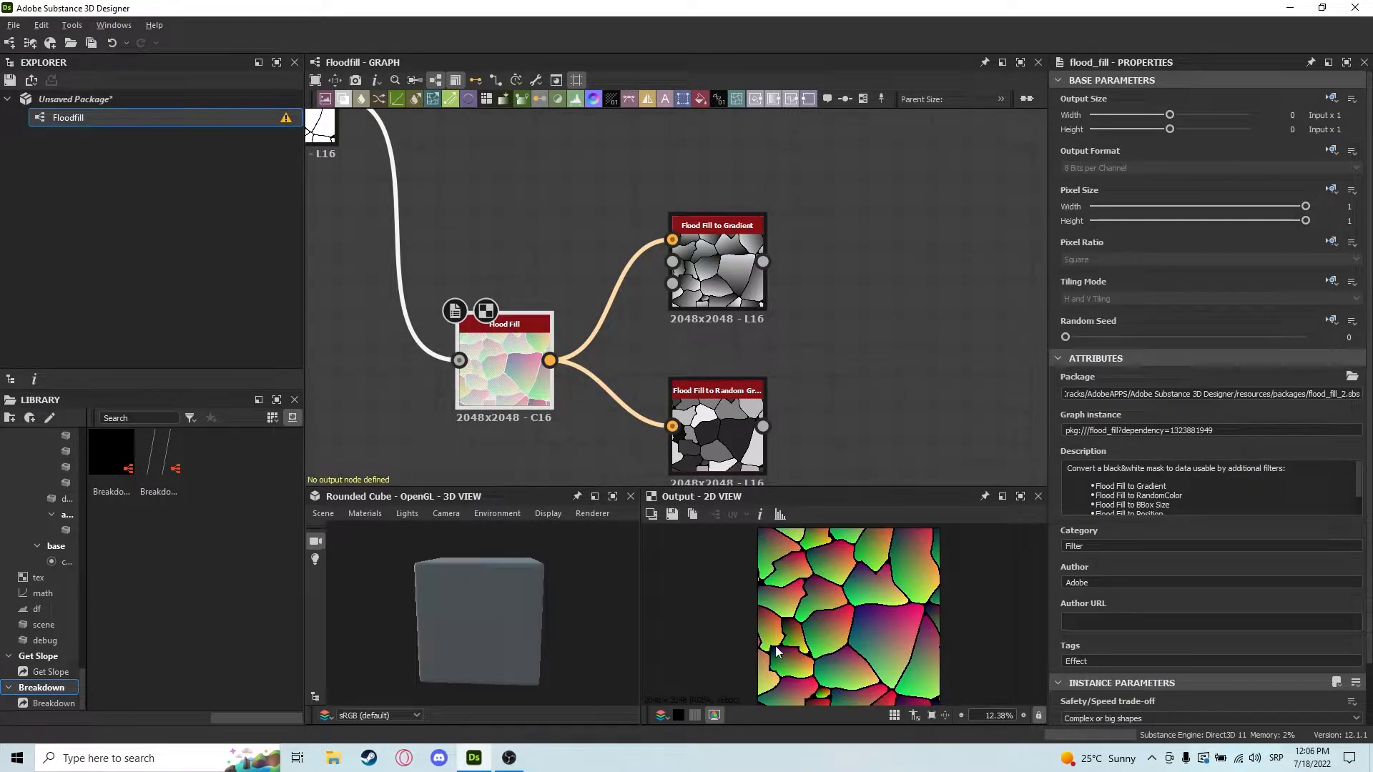
{"action": "left_click", "coordinate": [717, 268]}
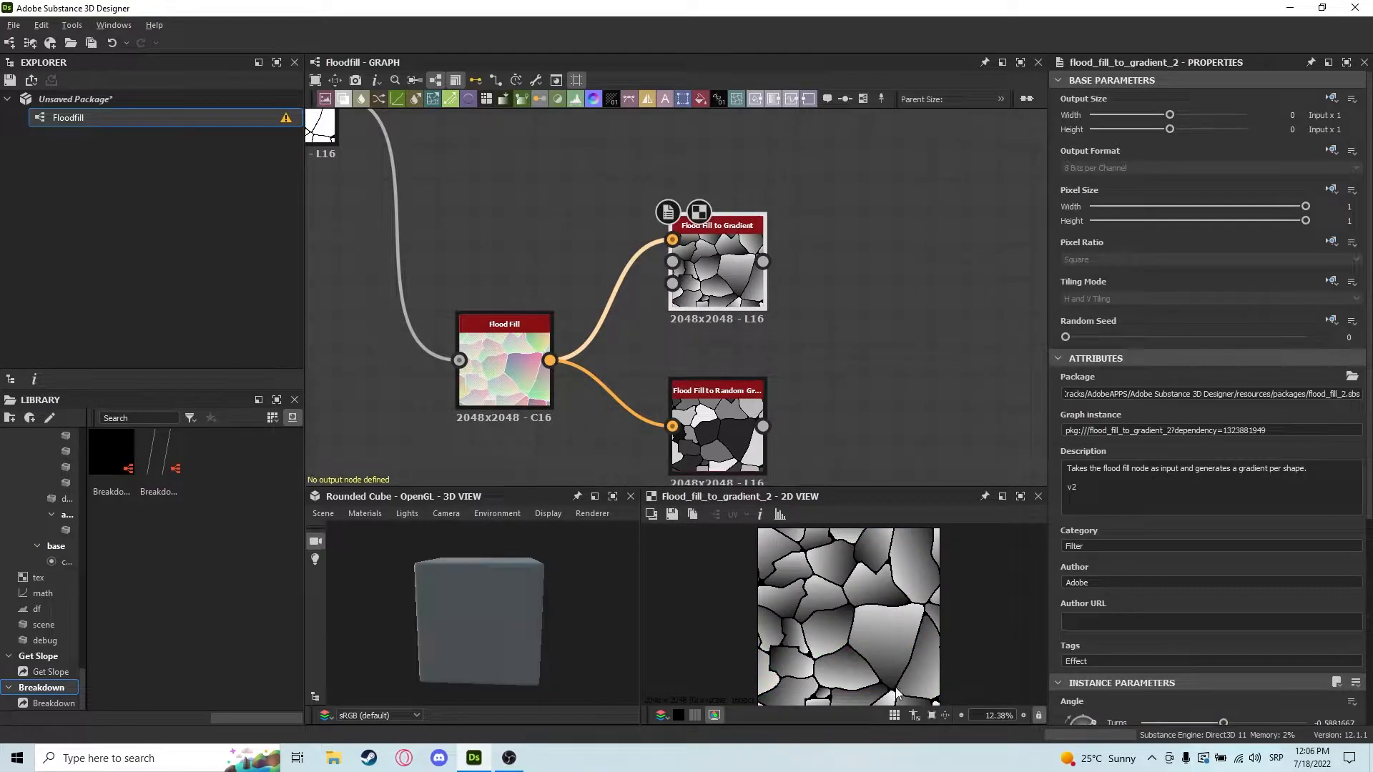
{"action": "mouse_move", "coordinate": [875, 604]}
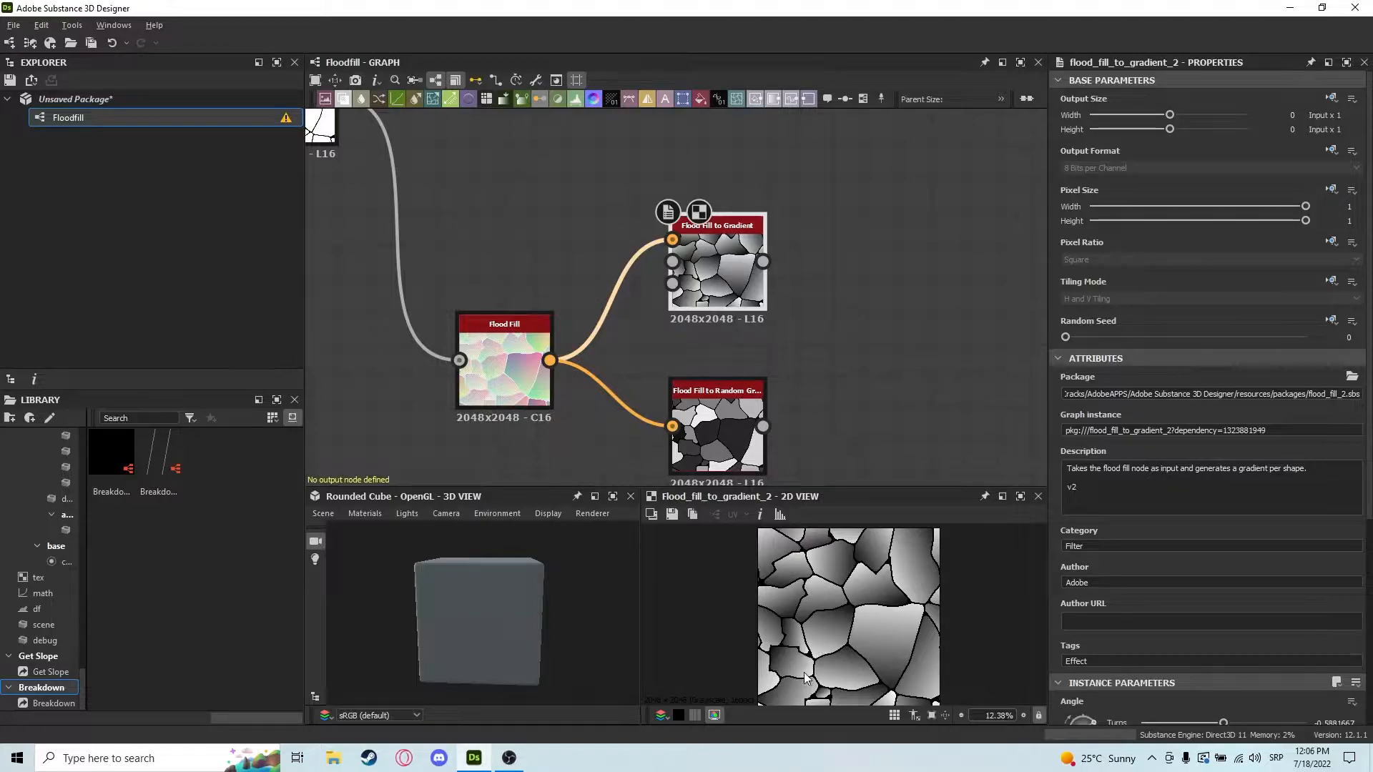
- Rotate the gradient angle to -400.27 degrees in Instance Parameters and preview Flood Fill's colored cells
{"action": "scroll", "scroll_direction": "down", "scroll_amount": 3}
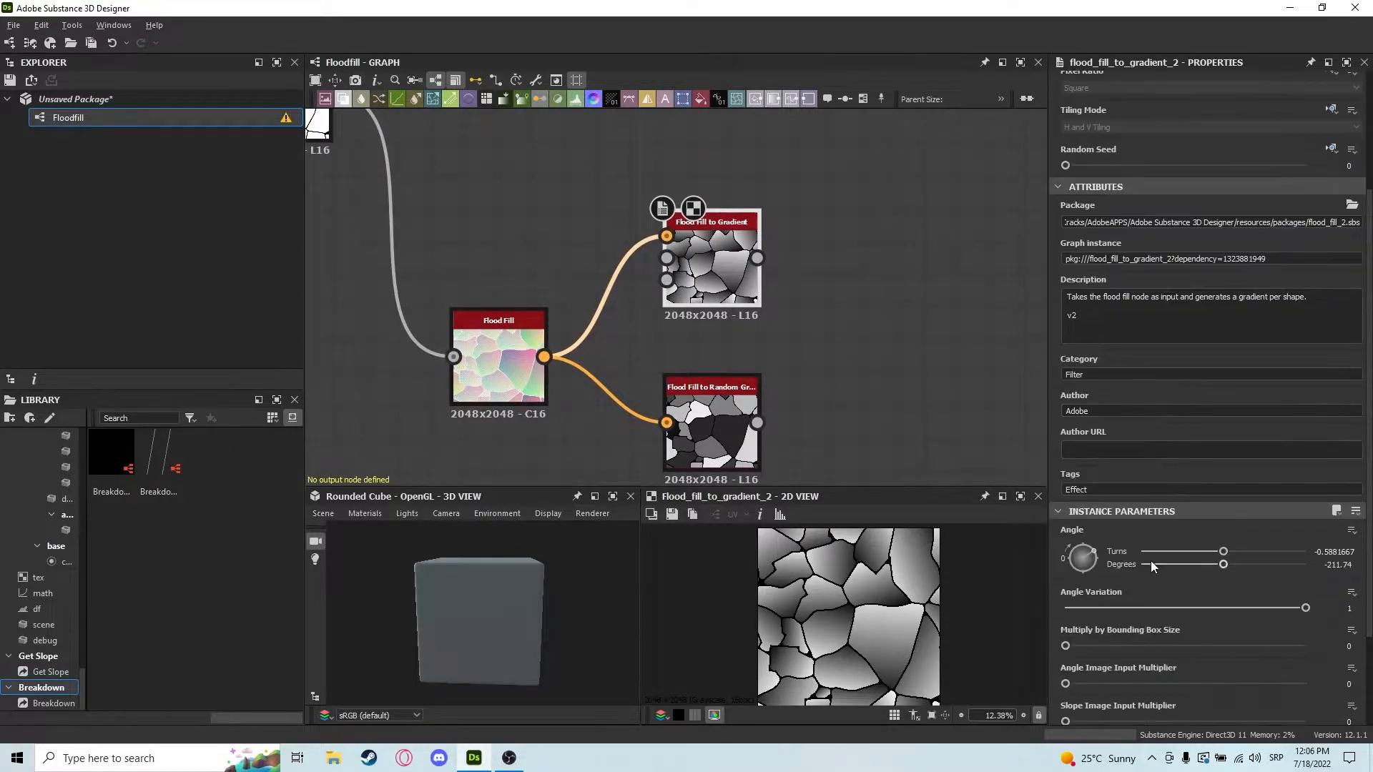
{"action": "scroll", "scroll_direction": "down", "scroll_amount": 3}
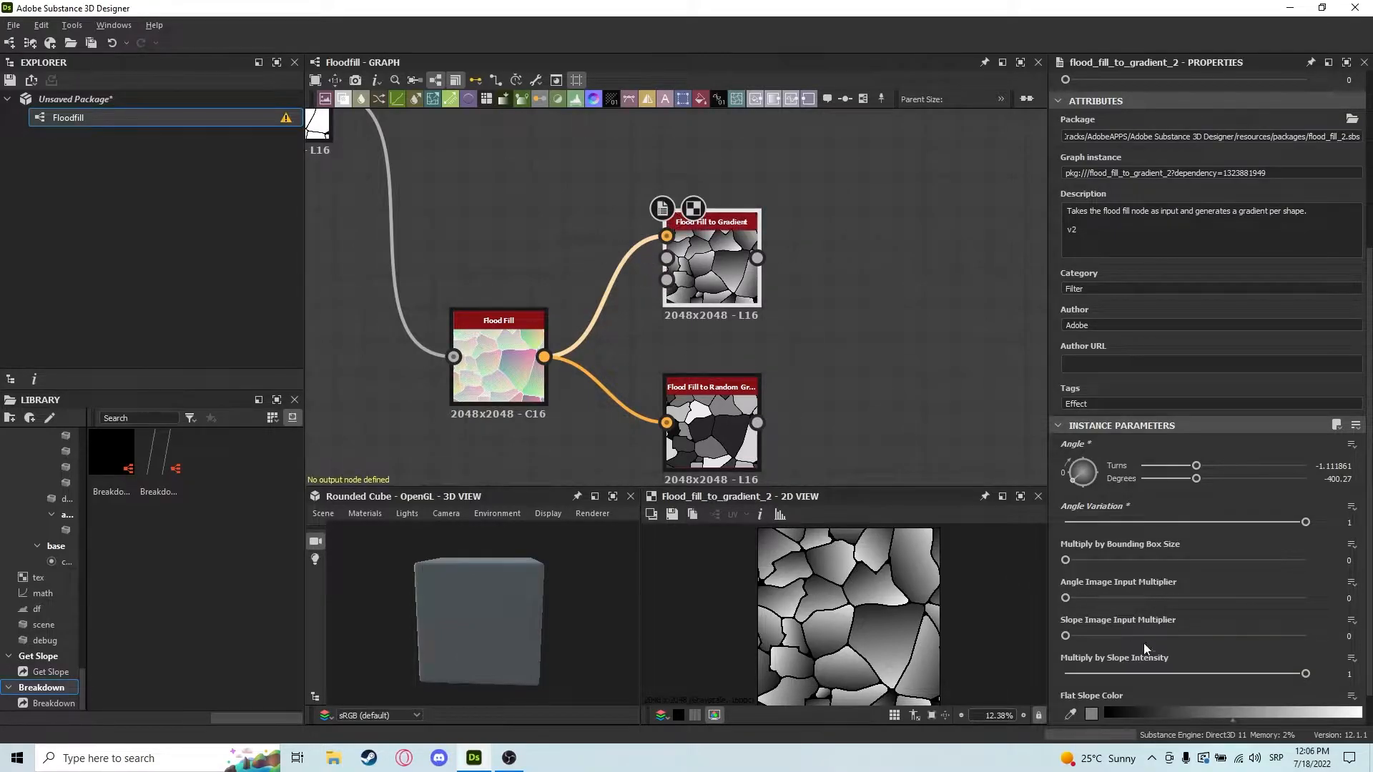
{"action": "mouse_move", "coordinate": [1118, 614]}
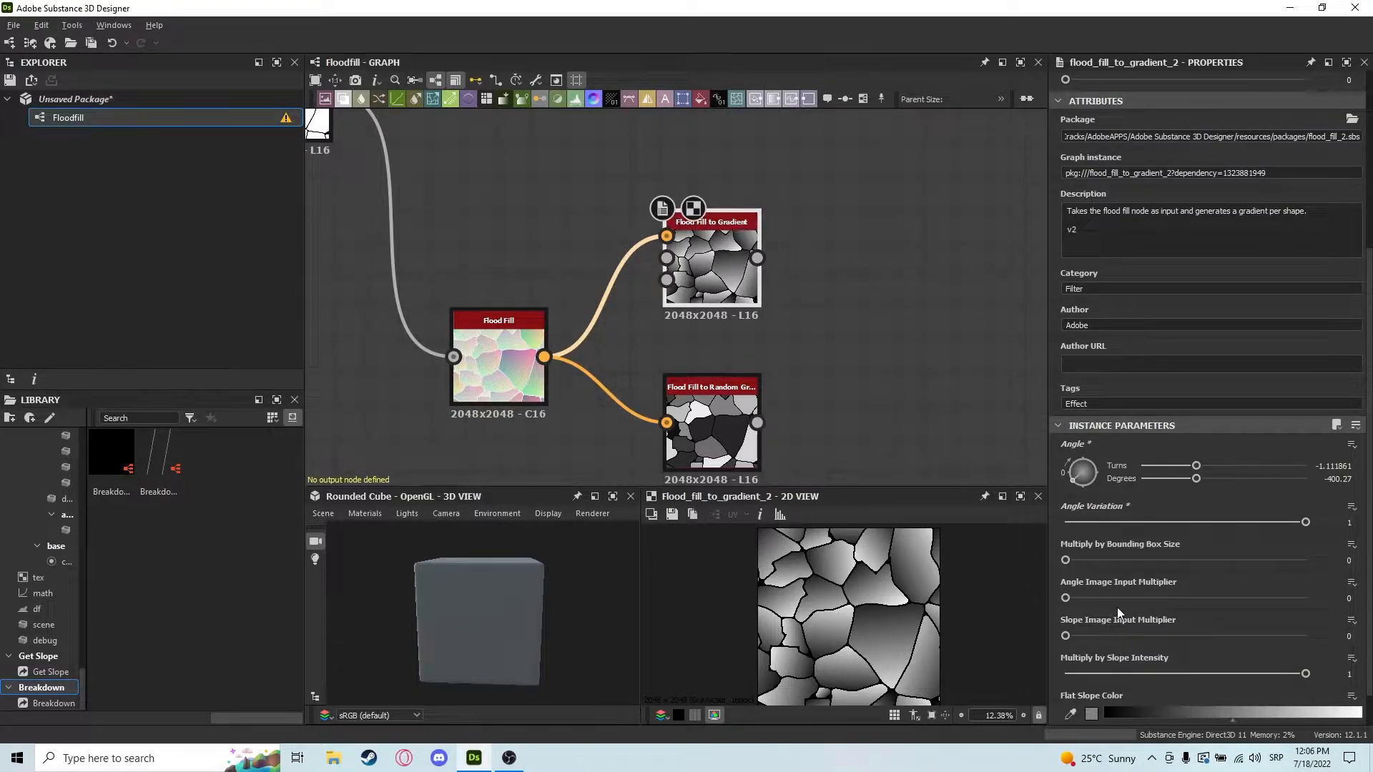
{"action": "mouse_move", "coordinate": [1099, 528]}
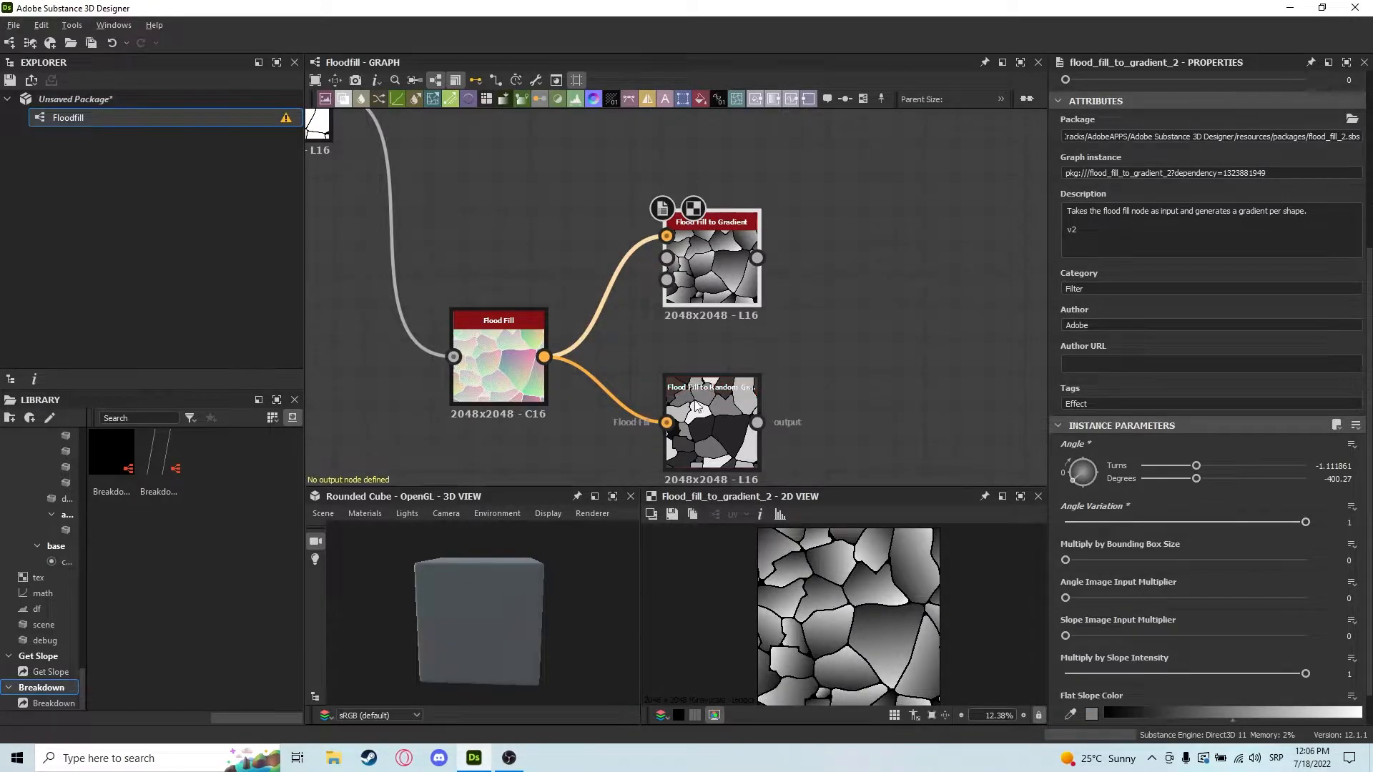
{"action": "left_click", "coordinate": [711, 435]}
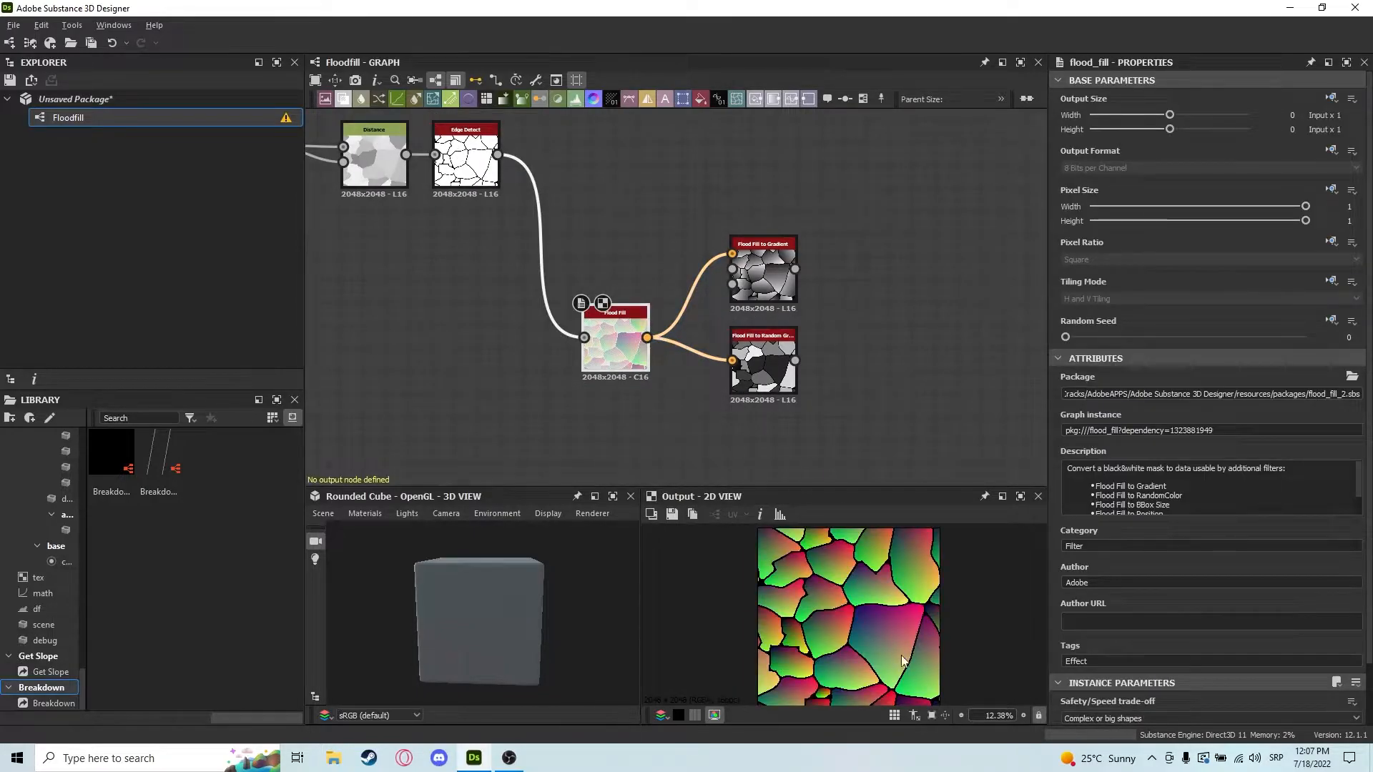
- Add a Flood Fill to Position node from the Flood Fill output via the 'flood' search
{"action": "left_click", "coordinate": [762, 362]}
{"action": "type", "text": "f"}
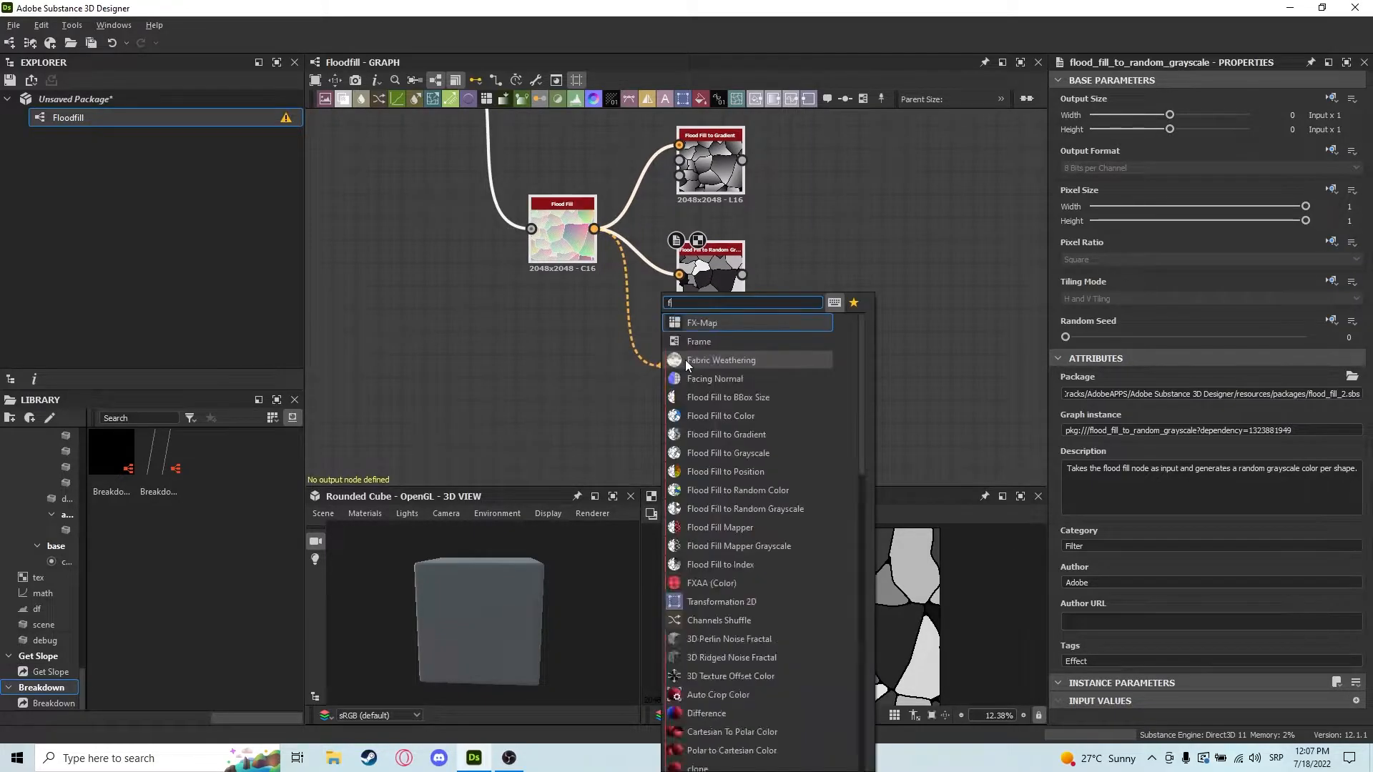
{"action": "type", "text": "lood"}
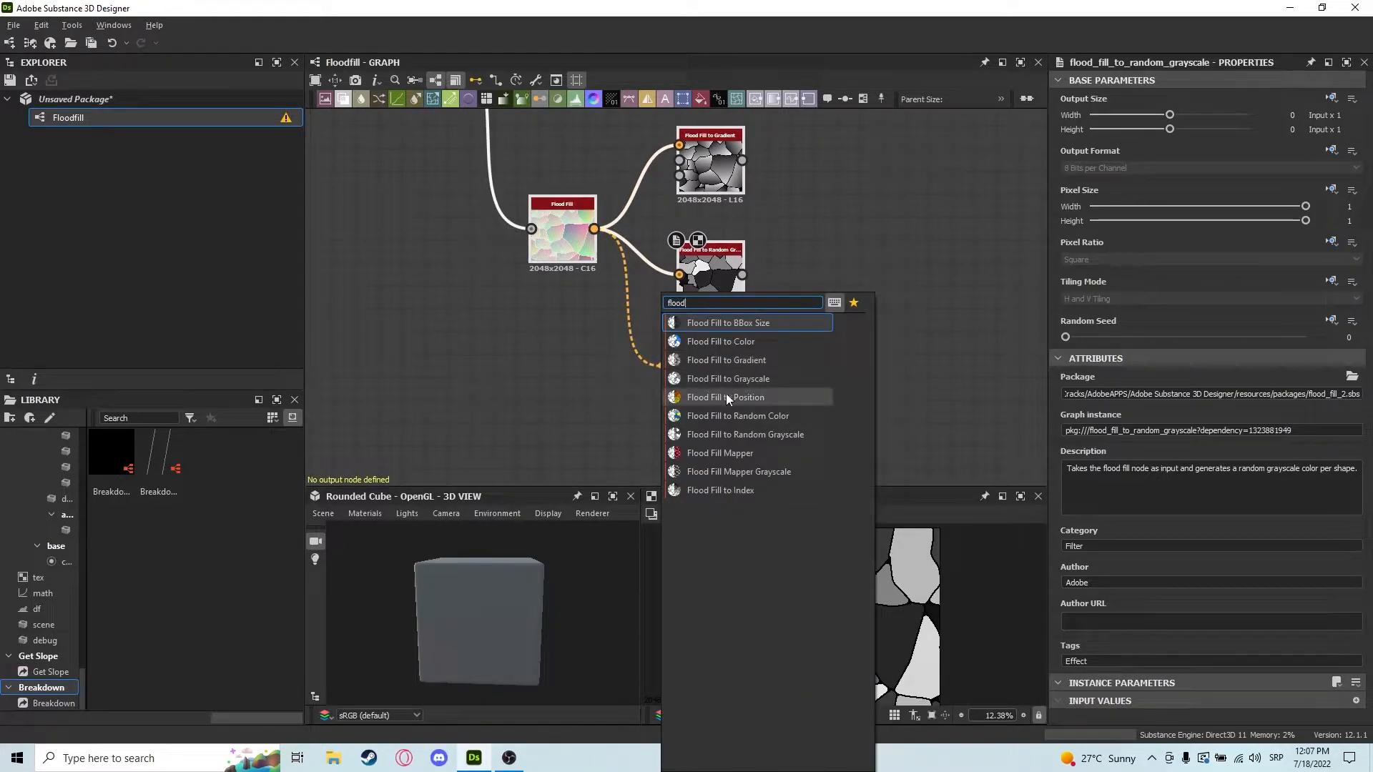
{"action": "left_click", "coordinate": [724, 398]}
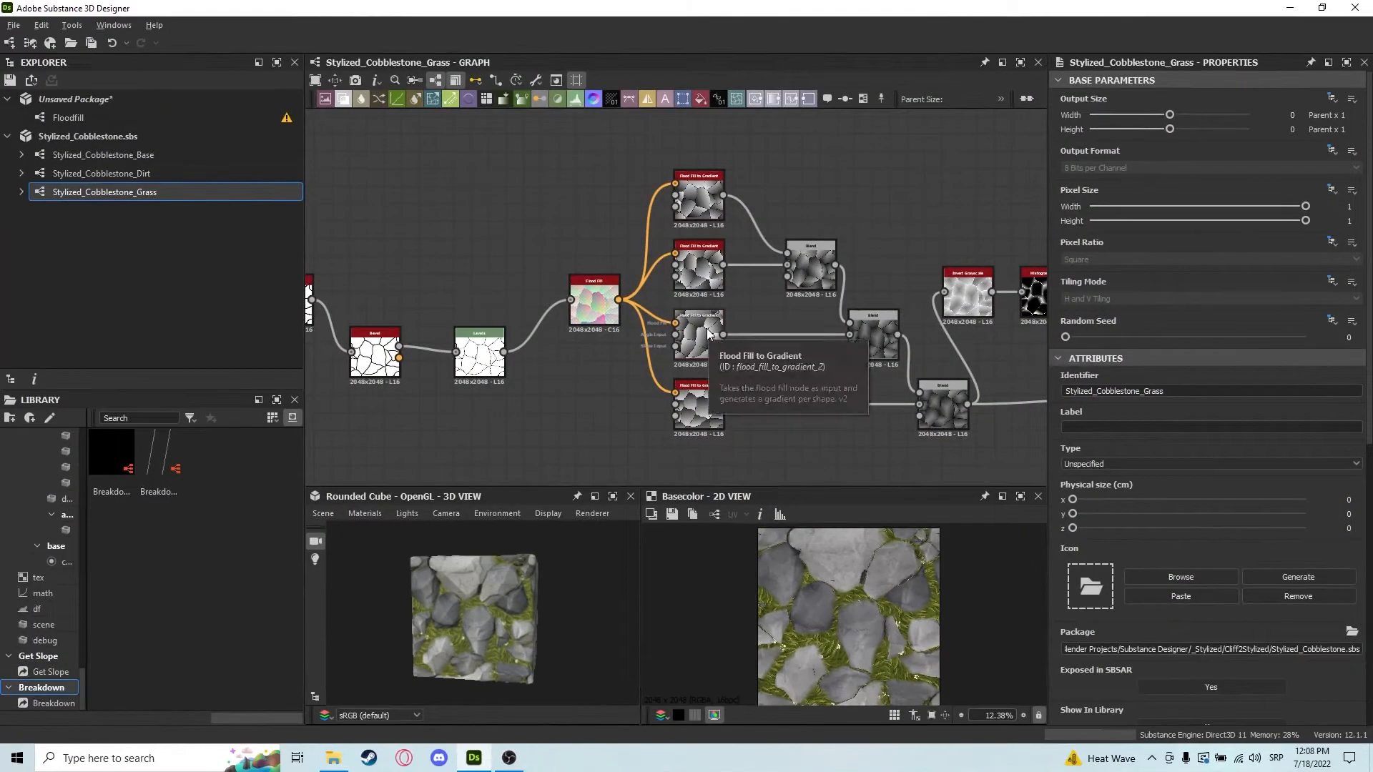
{"action": "mouse_move", "coordinate": [633, 227]}
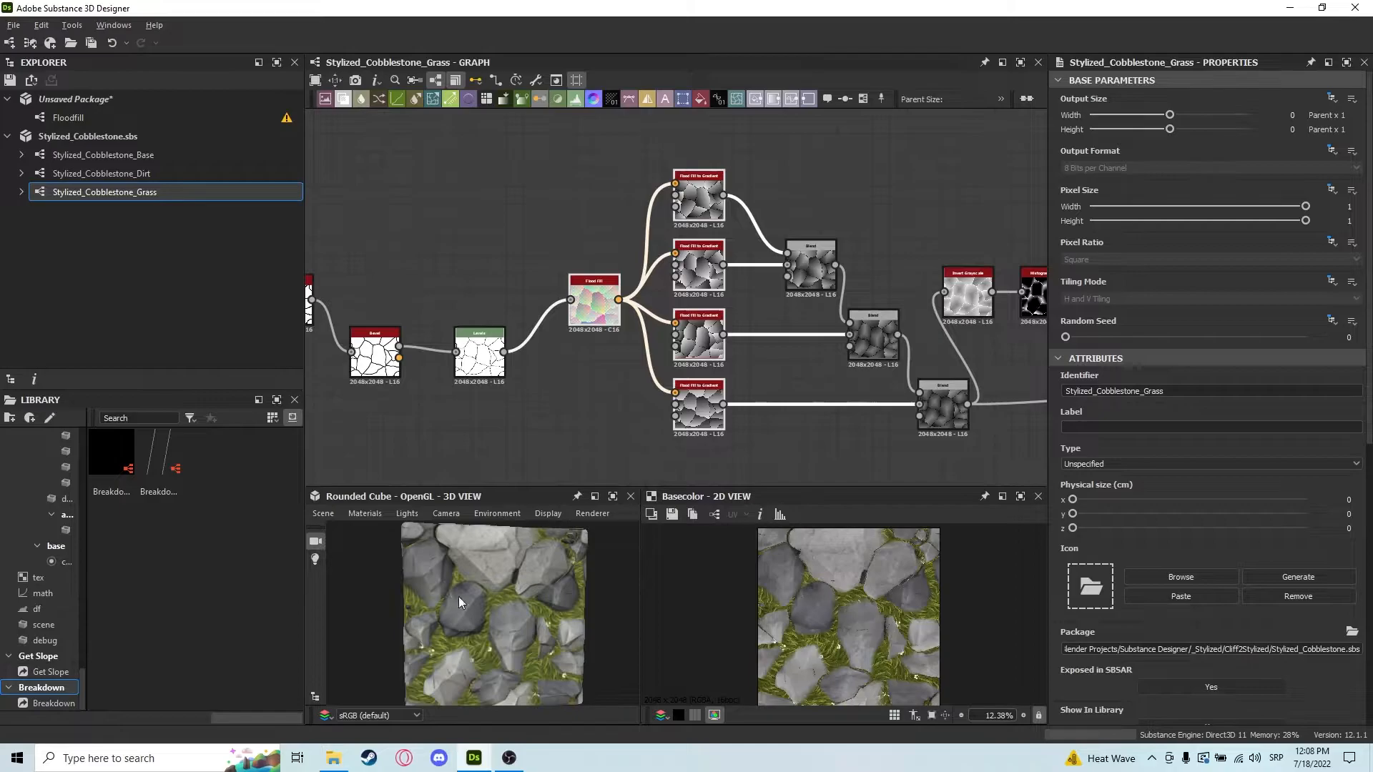
- Preview the Flood Fill colored shapes and the Levels stone outline mask in the cobblestone graph
{"action": "left_click", "coordinate": [595, 302]}
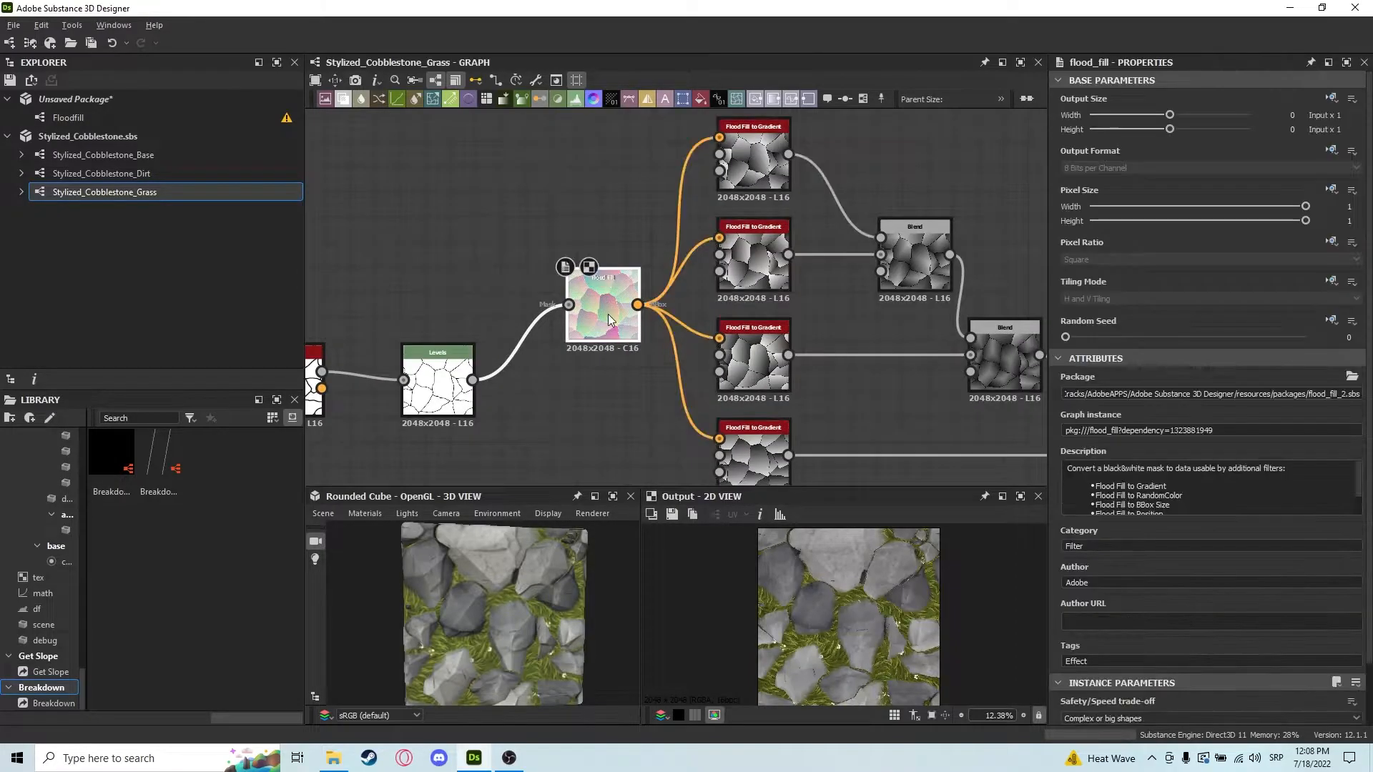
{"action": "left_click", "coordinate": [602, 303]}
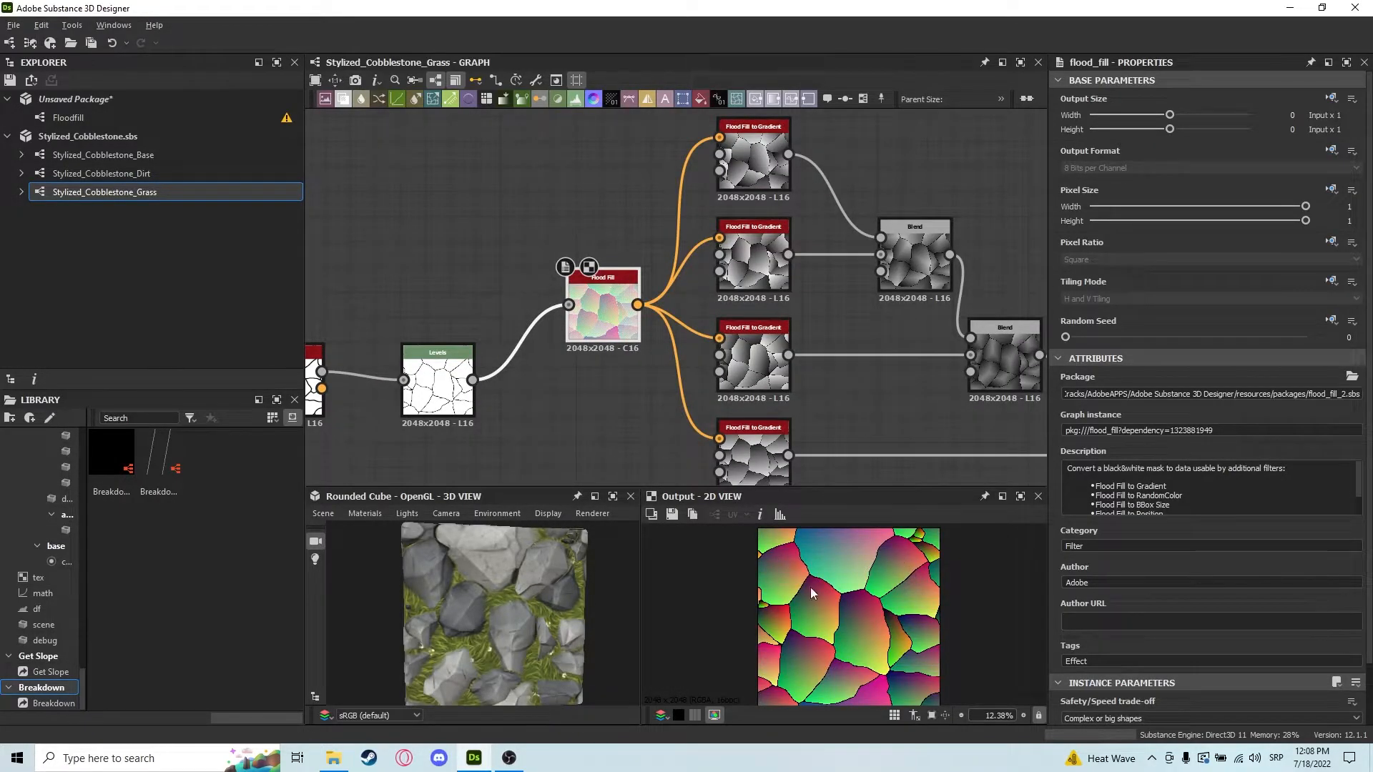
{"action": "left_click", "coordinate": [438, 384]}
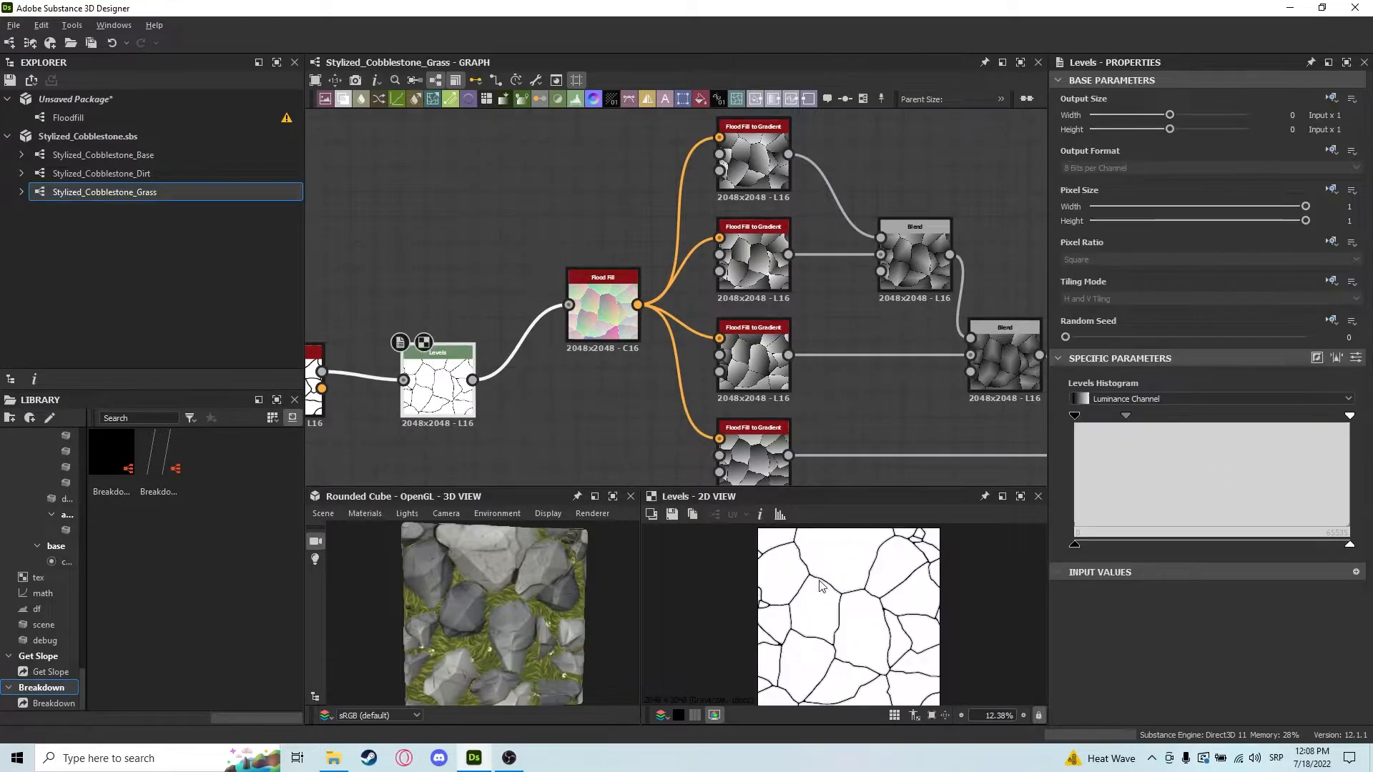
{"action": "left_click", "coordinate": [602, 302]}
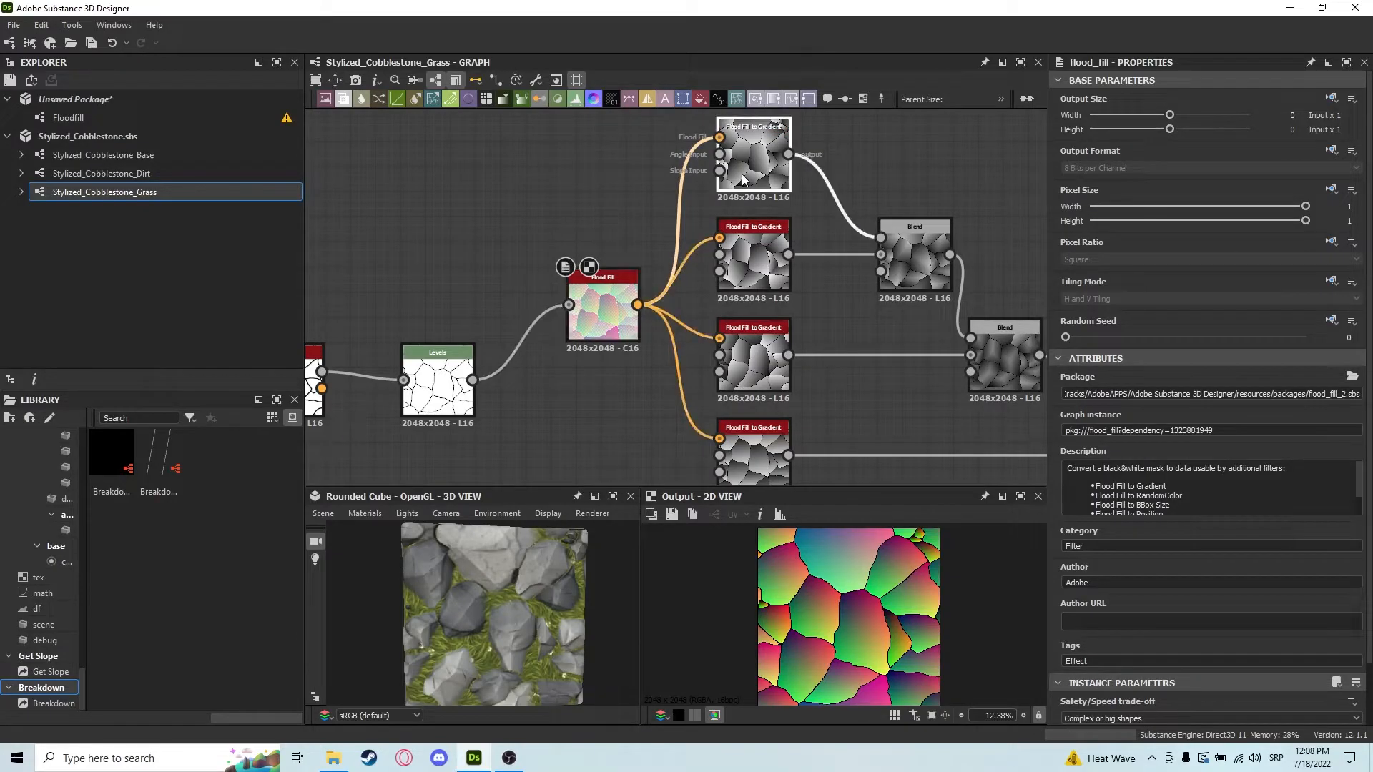
- Preview the bottom Flood Fill to Gradient output and the first Min (Darken) Blend of the gradients
{"action": "left_click", "coordinate": [720, 233]}
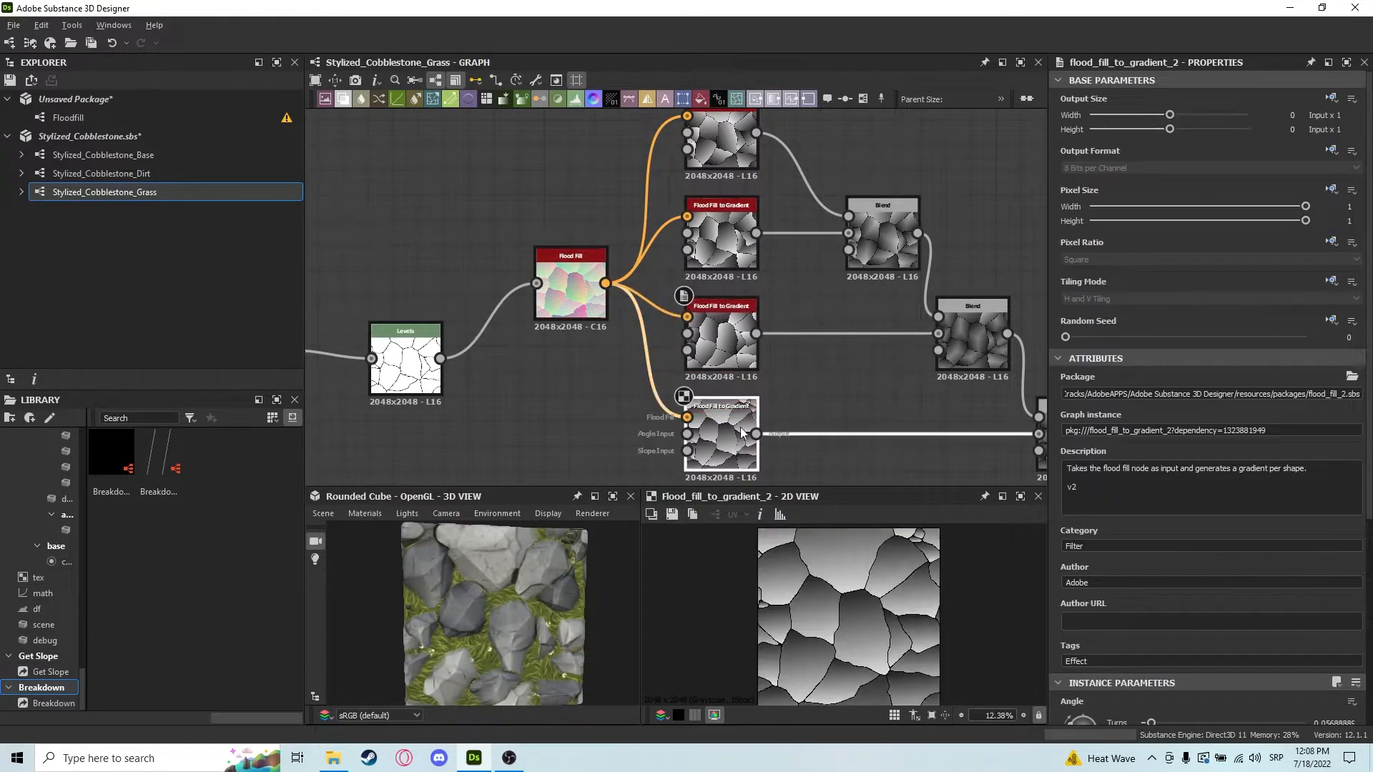
{"action": "scroll", "scroll_direction": "down", "scroll_amount": 3}
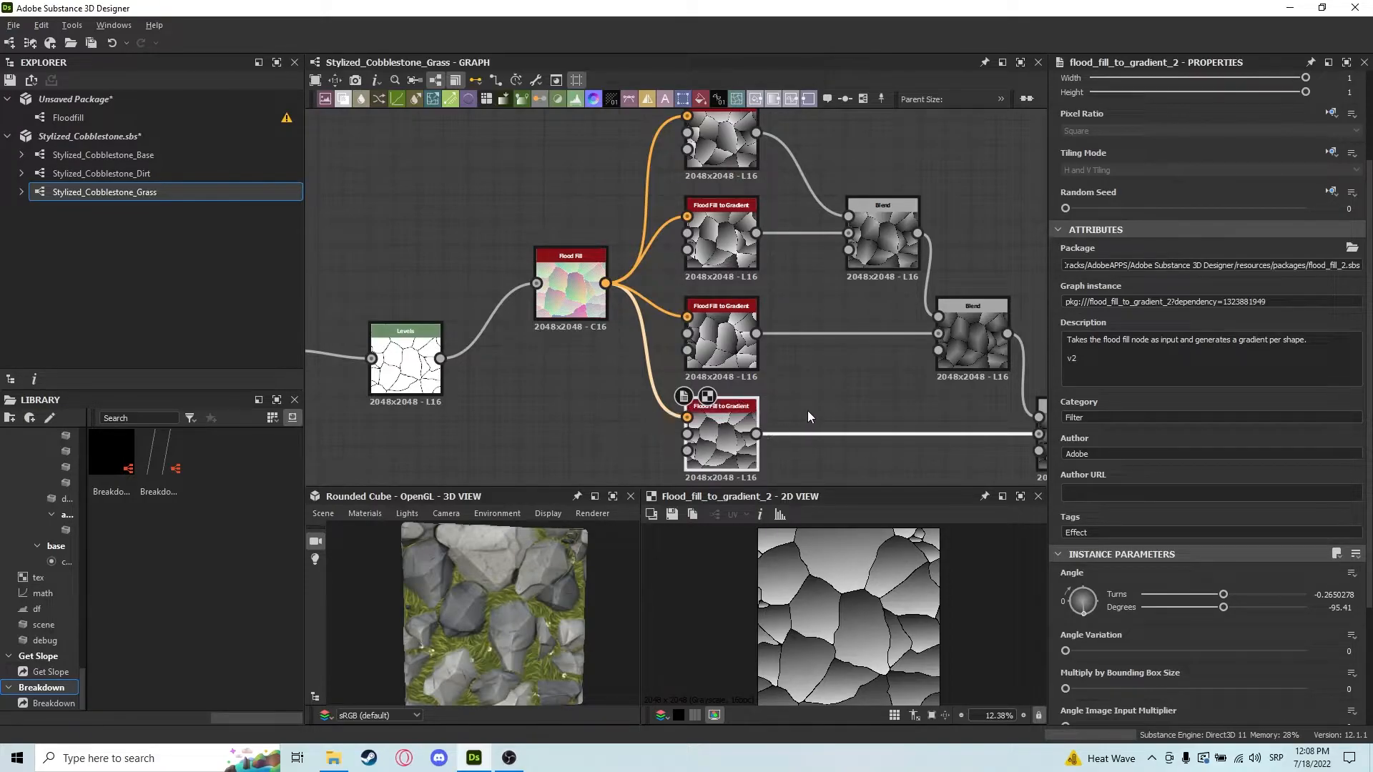
{"action": "left_click", "coordinate": [721, 337]}
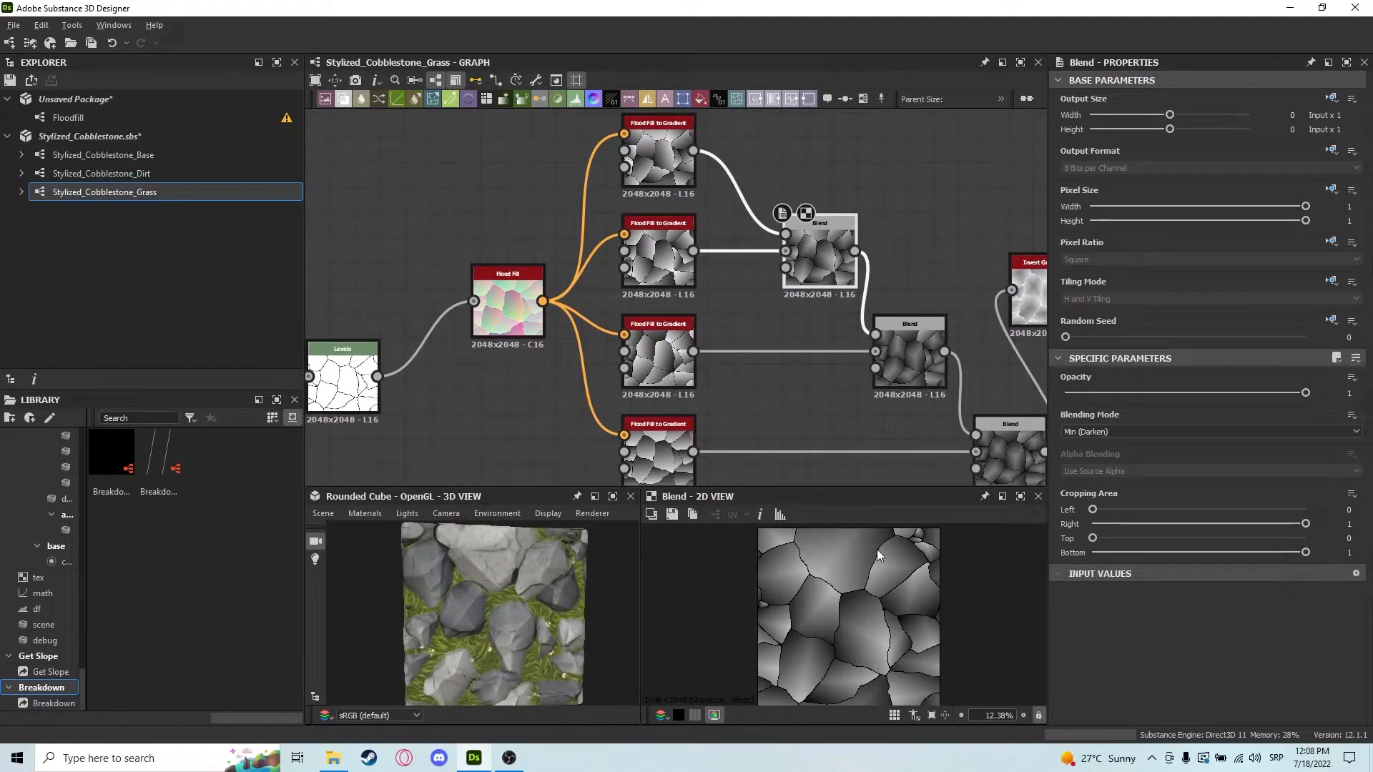
{"action": "mouse_move", "coordinate": [763, 541]}
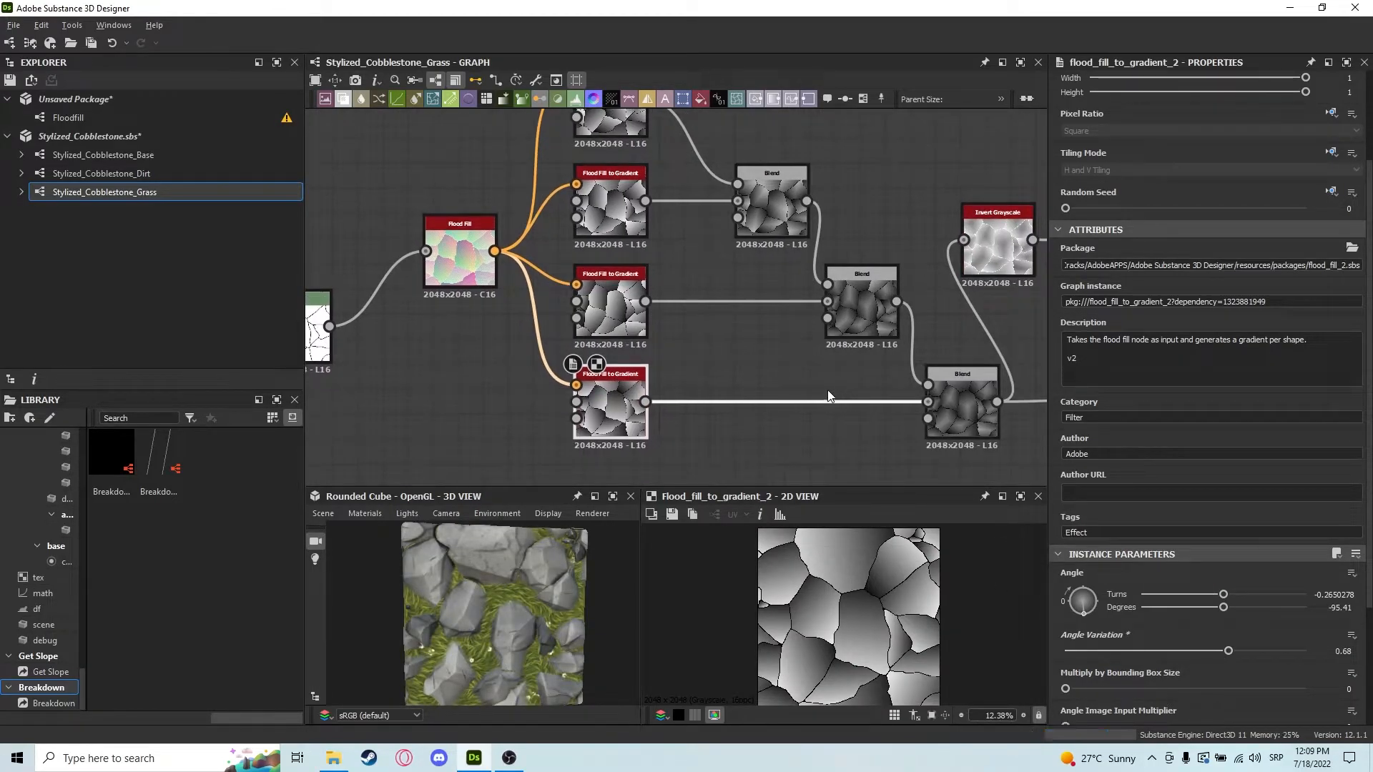
- Set flood_fill_to_gradient_2 Angle Variation to 0.68 for varied stone gradient directions
{"action": "left_click", "coordinate": [961, 403]}
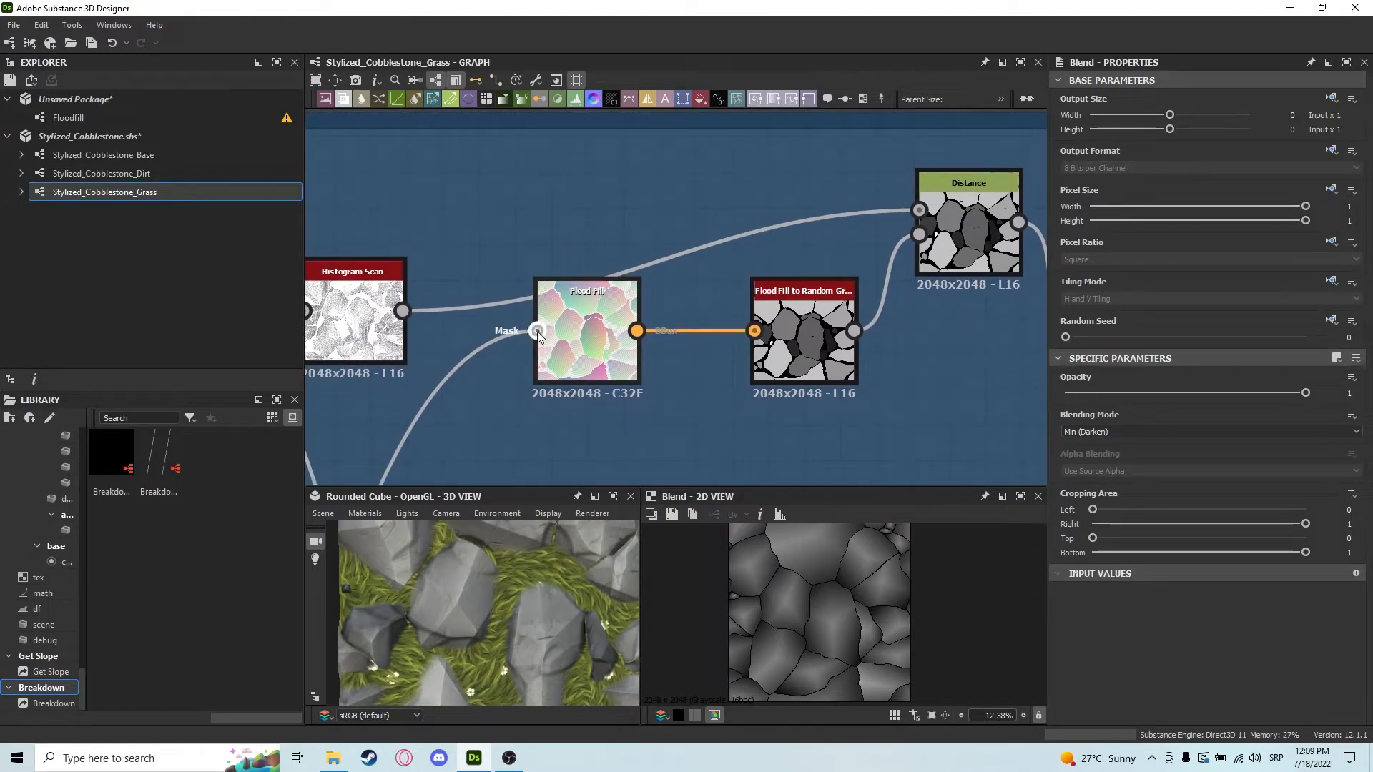
- Show the Flood Fill to Random Grayscale random gray stone cells in the 2D view
{"action": "left_click", "coordinate": [586, 338]}
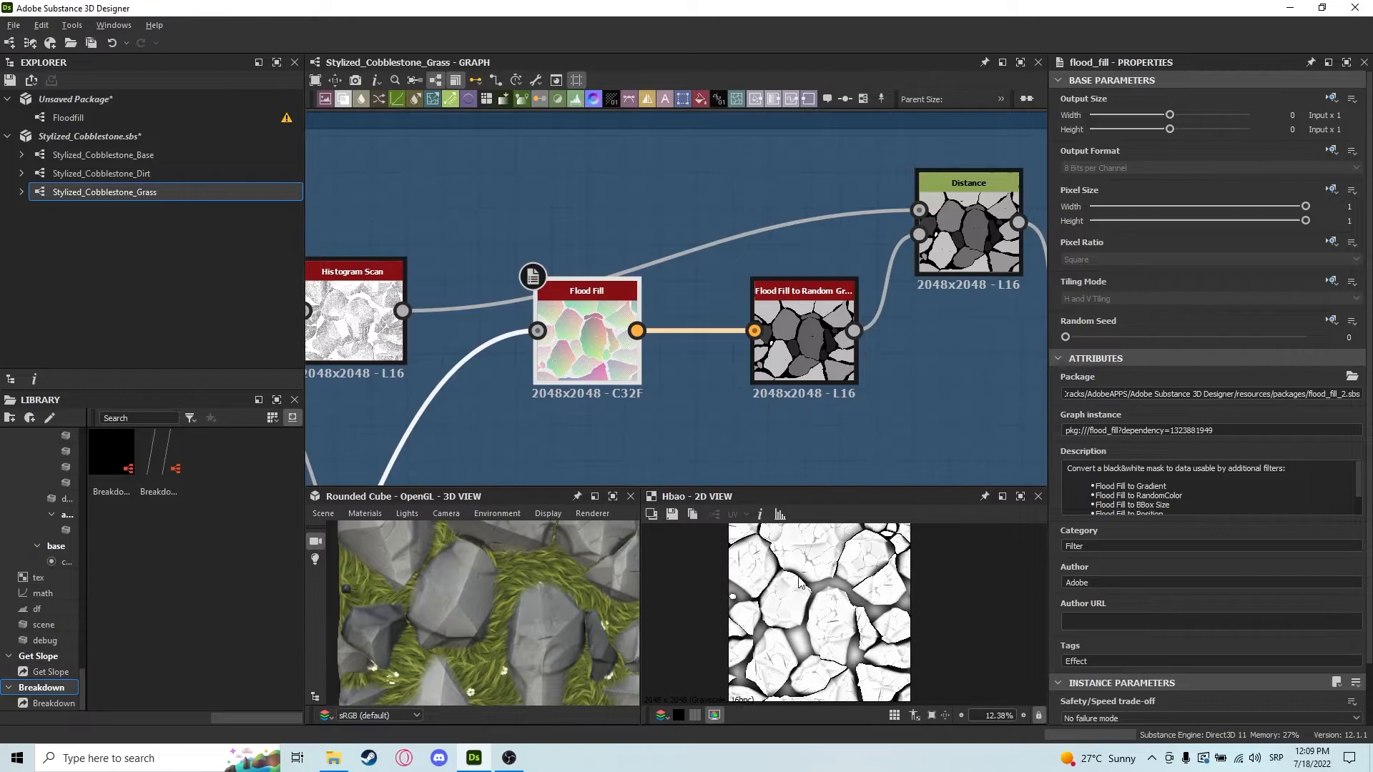
{"action": "left_click", "coordinate": [565, 276]}
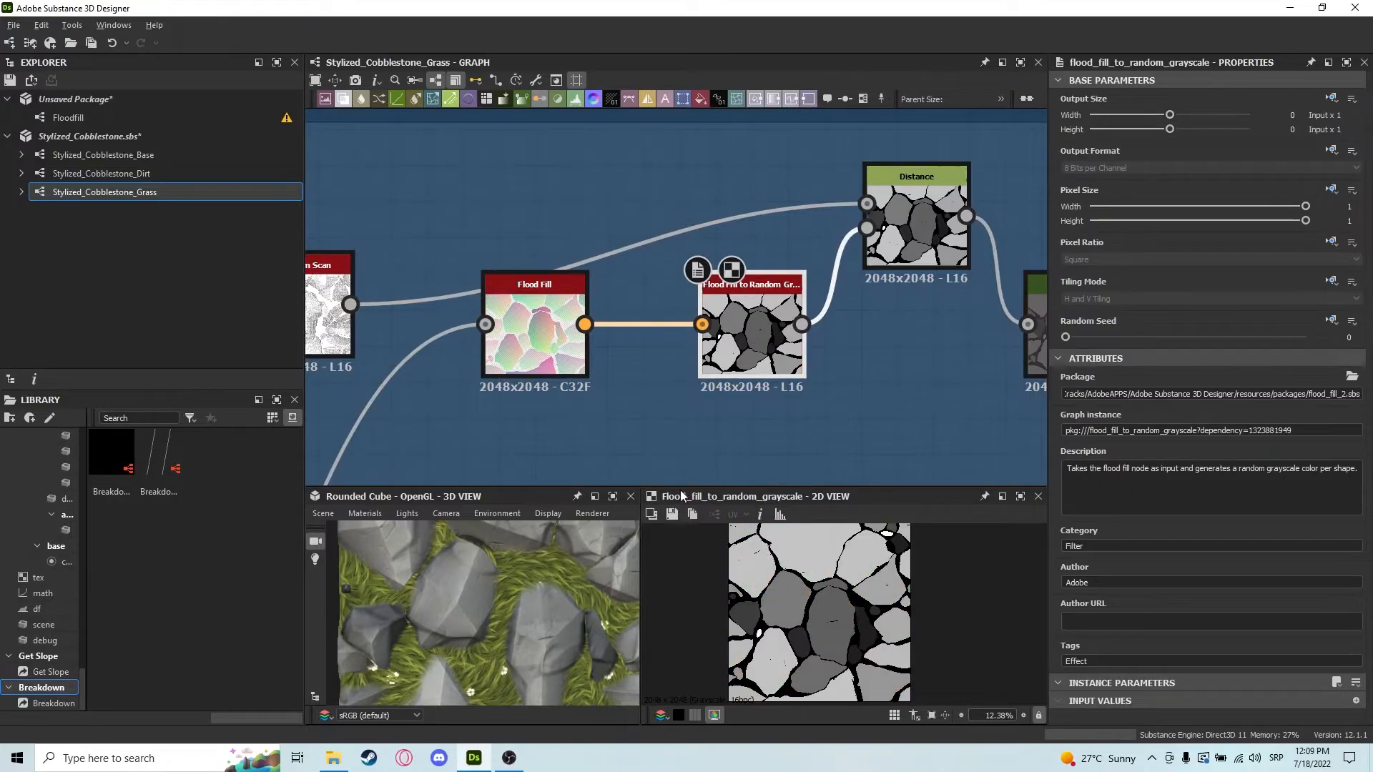
{"action": "mouse_move", "coordinate": [787, 534]}
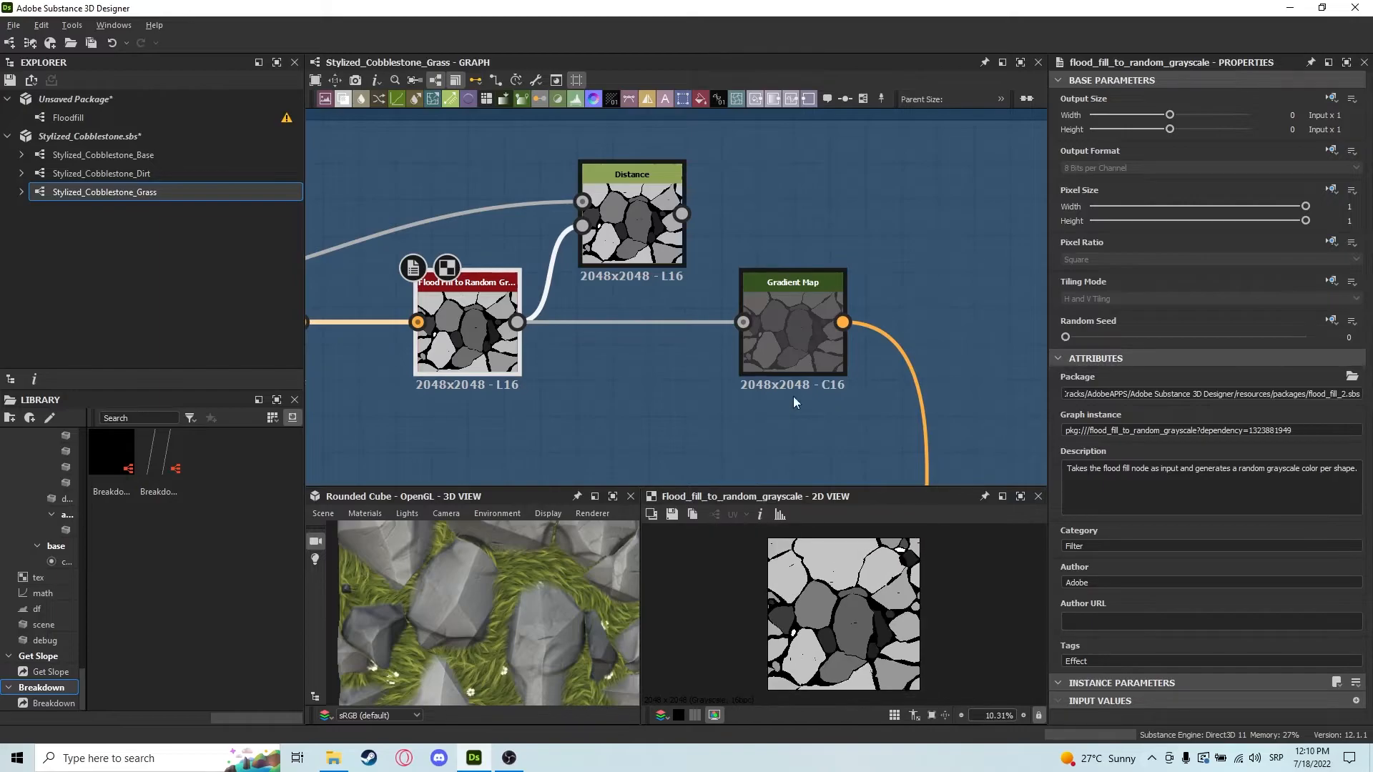
- Preview the Gradient Map, then set Flood Fill to Random Grayscale Random Seed to 3
{"action": "left_click", "coordinate": [791, 318]}
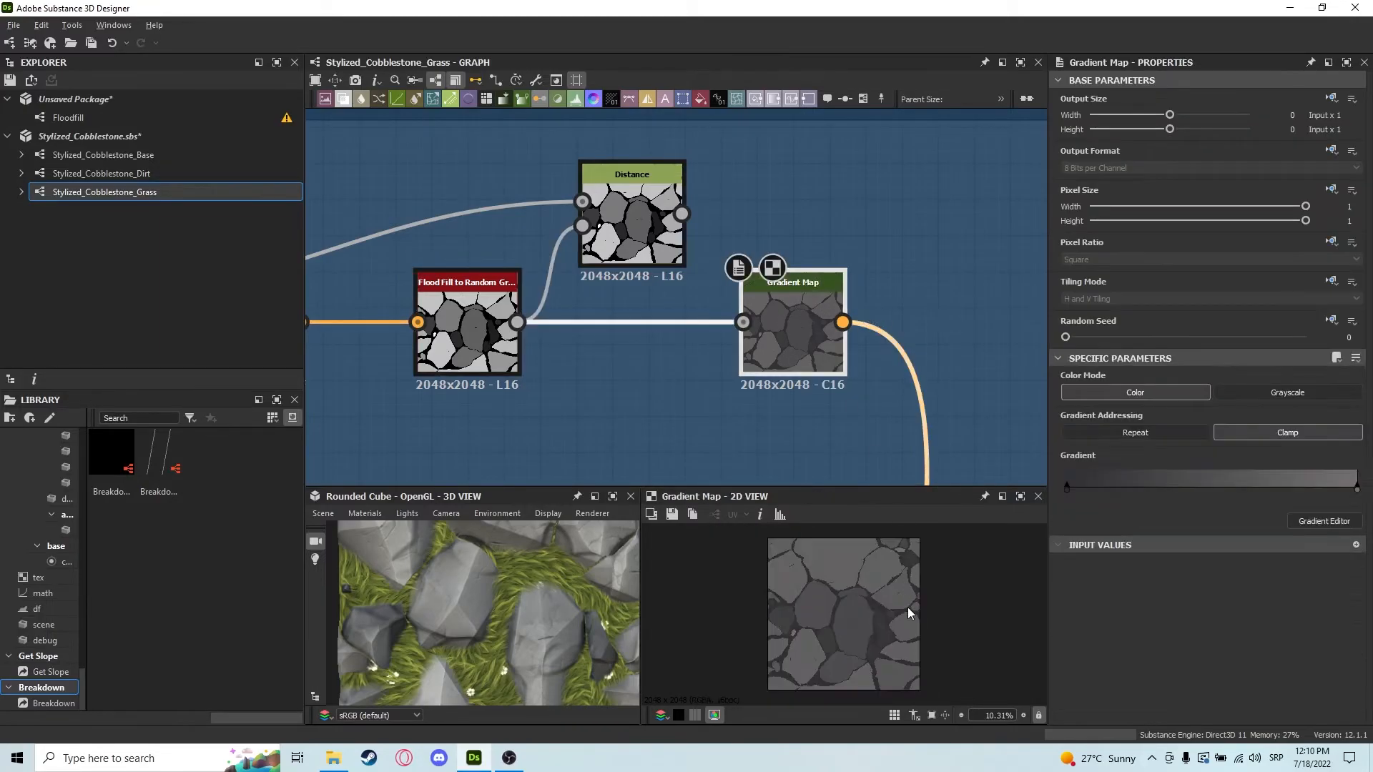
{"action": "scroll", "scroll_direction": "up", "scroll_amount": 3}
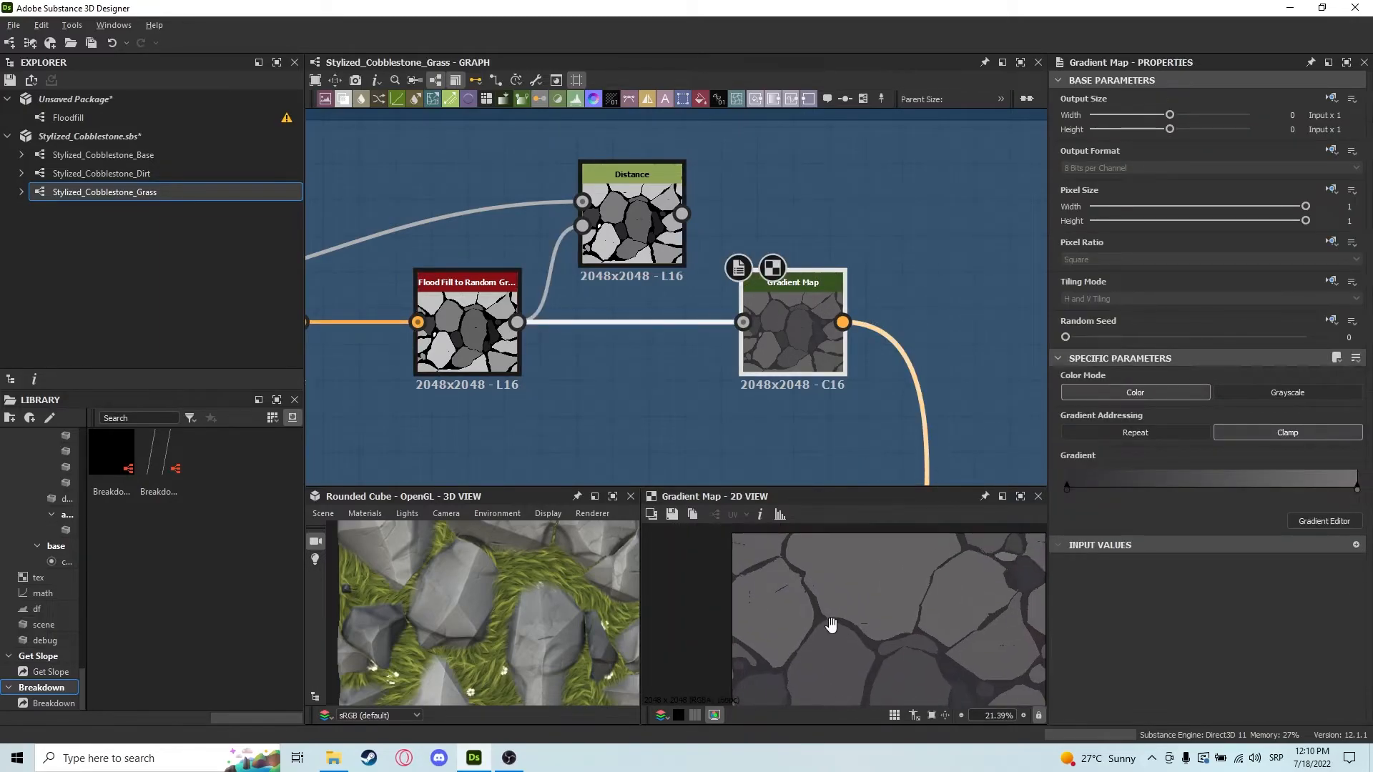
{"action": "scroll", "scroll_direction": "down", "scroll_amount": 3}
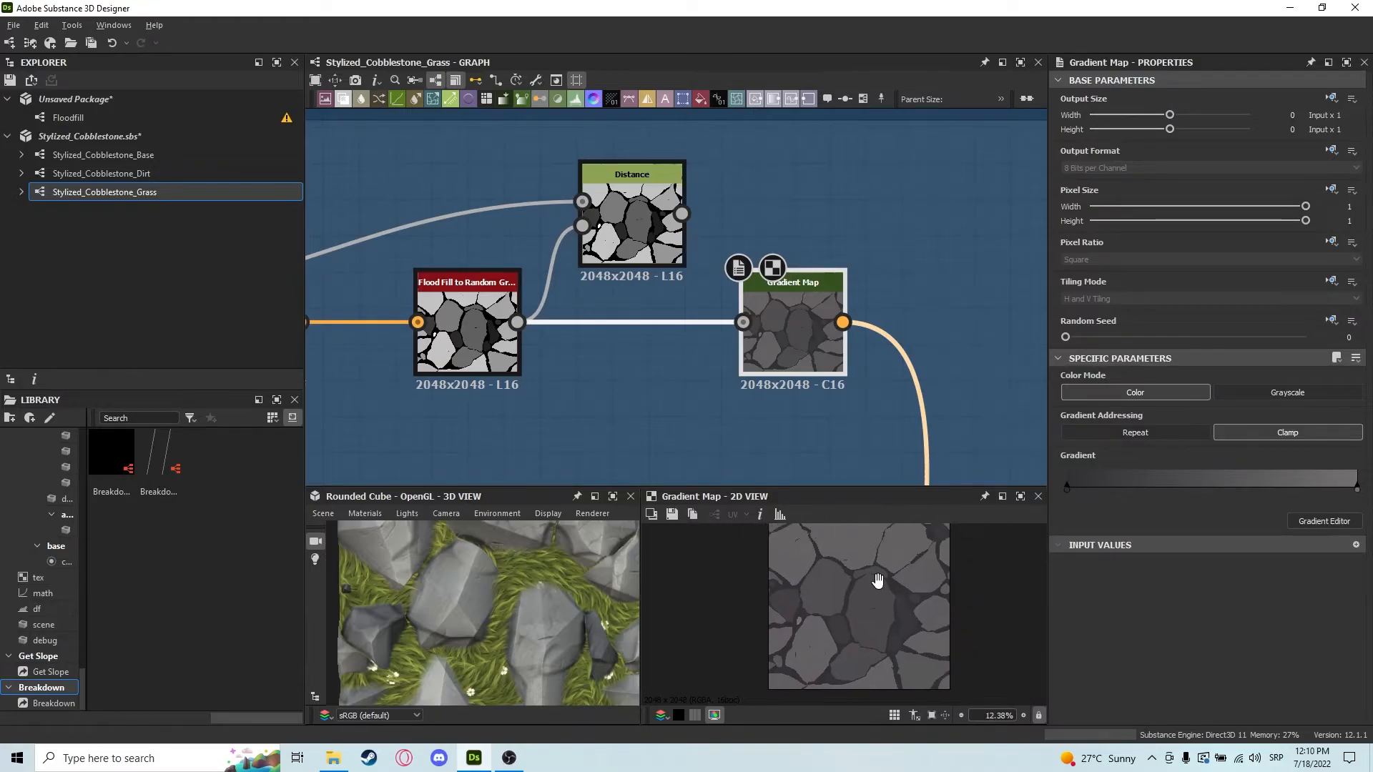
{"action": "scroll", "scroll_direction": "down", "scroll_amount": 3}
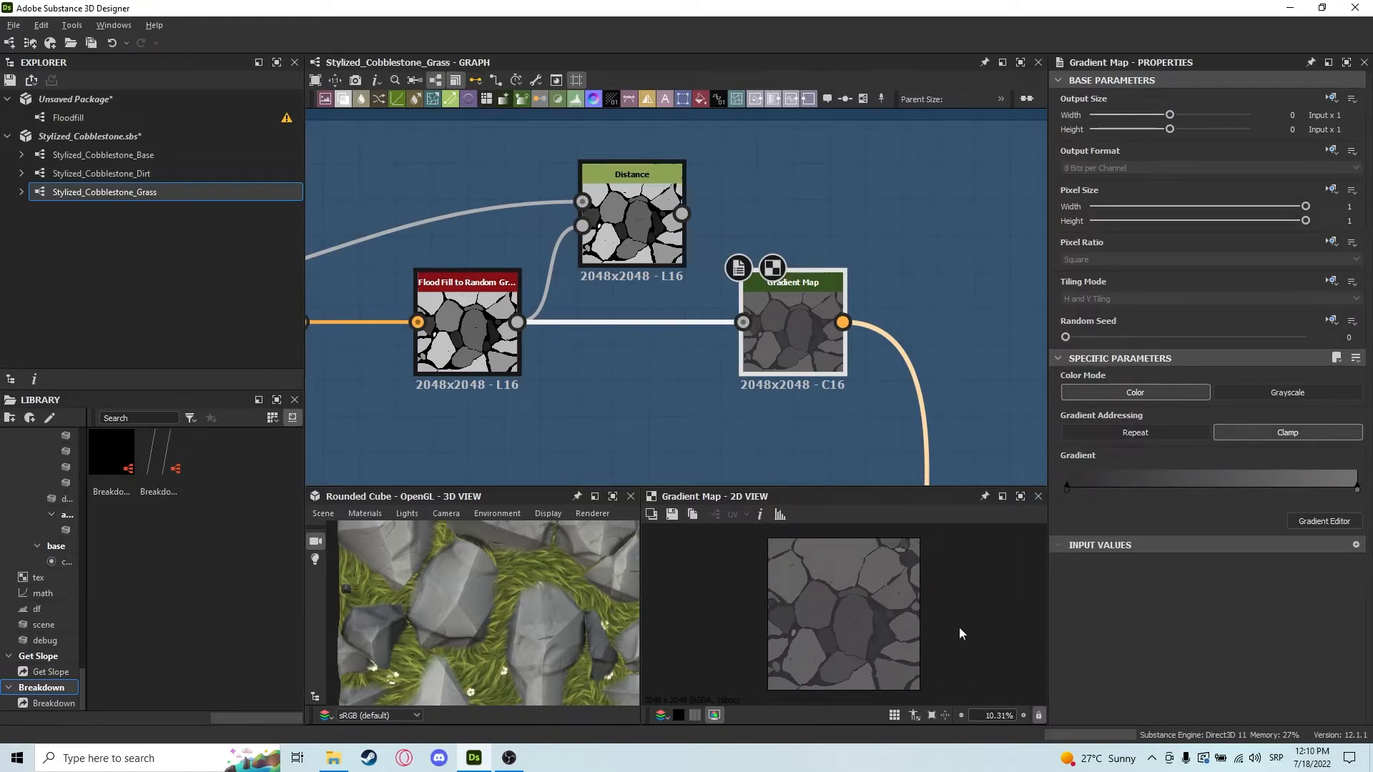
{"action": "scroll", "scroll_direction": "up", "scroll_amount": 3}
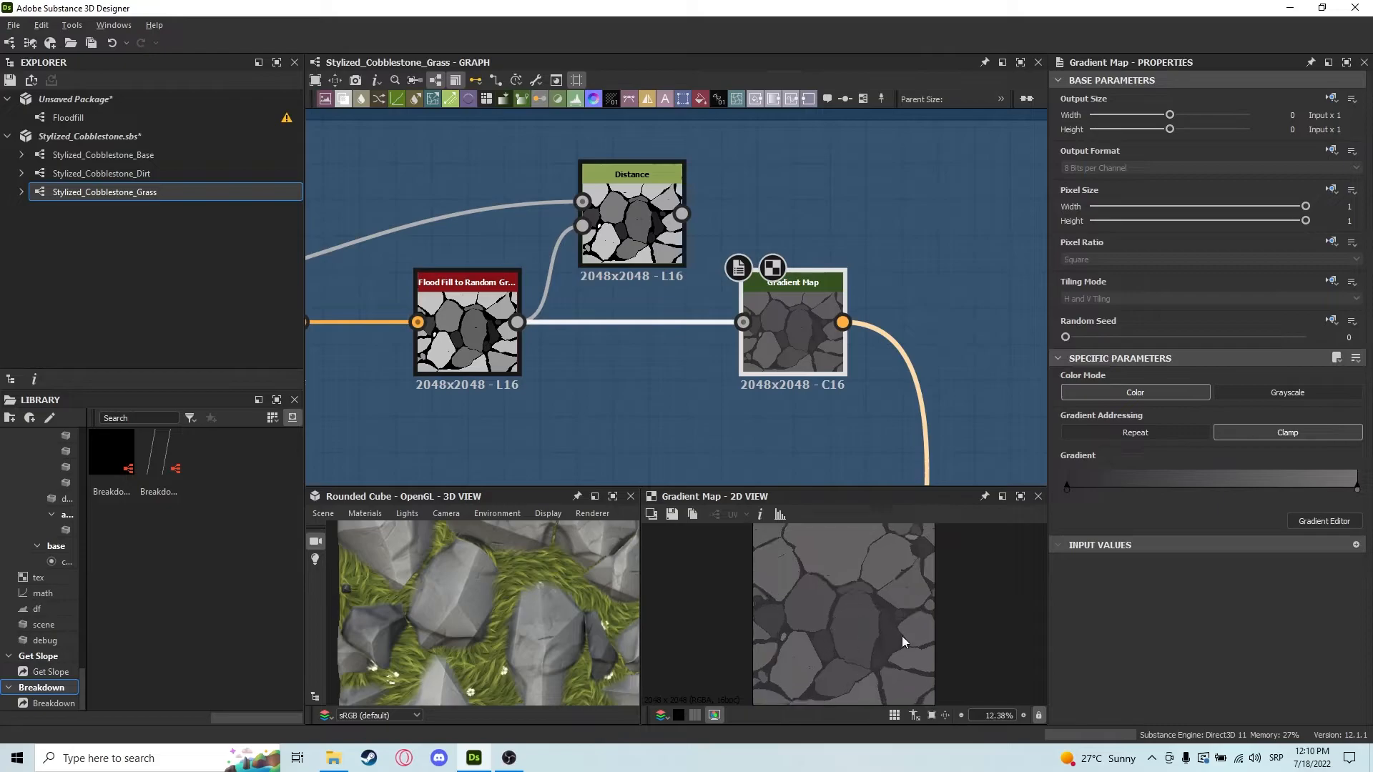
{"action": "scroll", "scroll_direction": "up", "scroll_amount": 3}
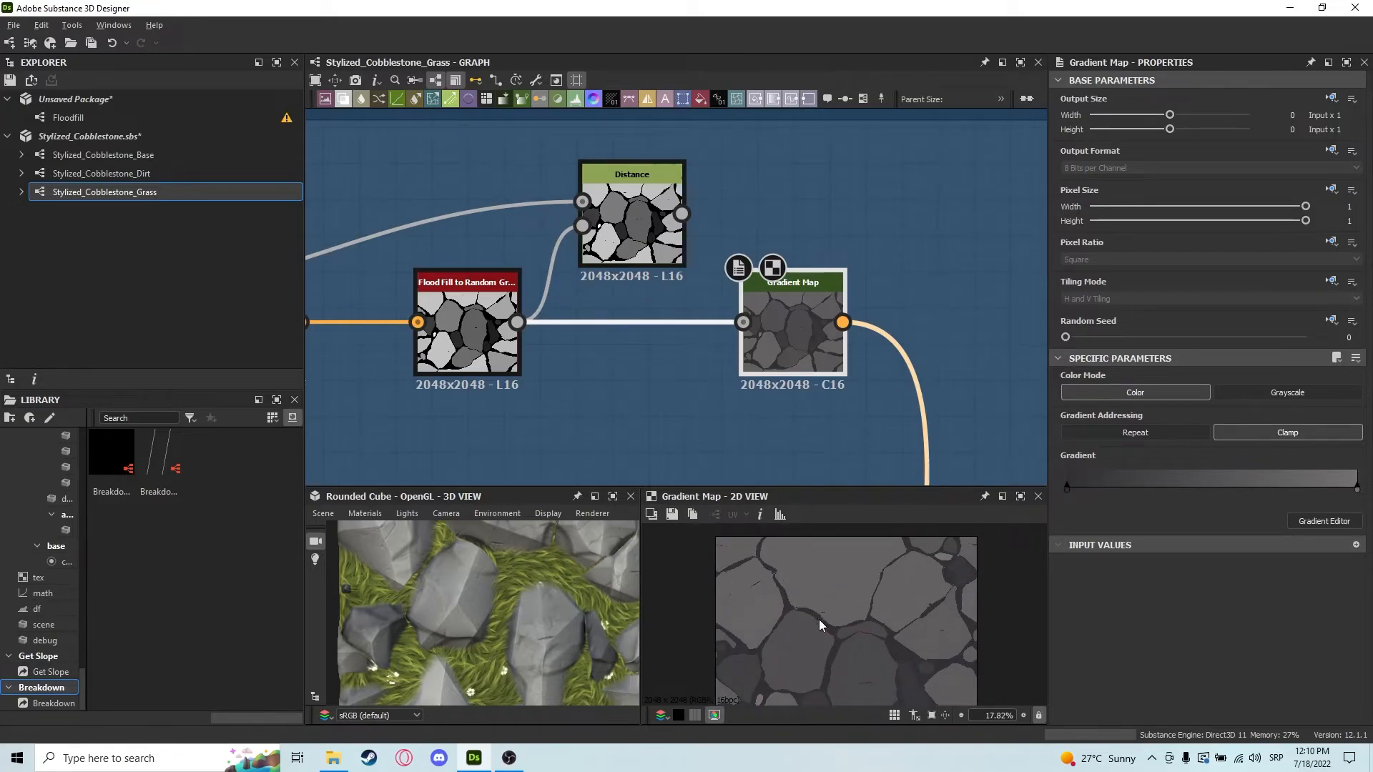
{"action": "left_click", "coordinate": [467, 325]}
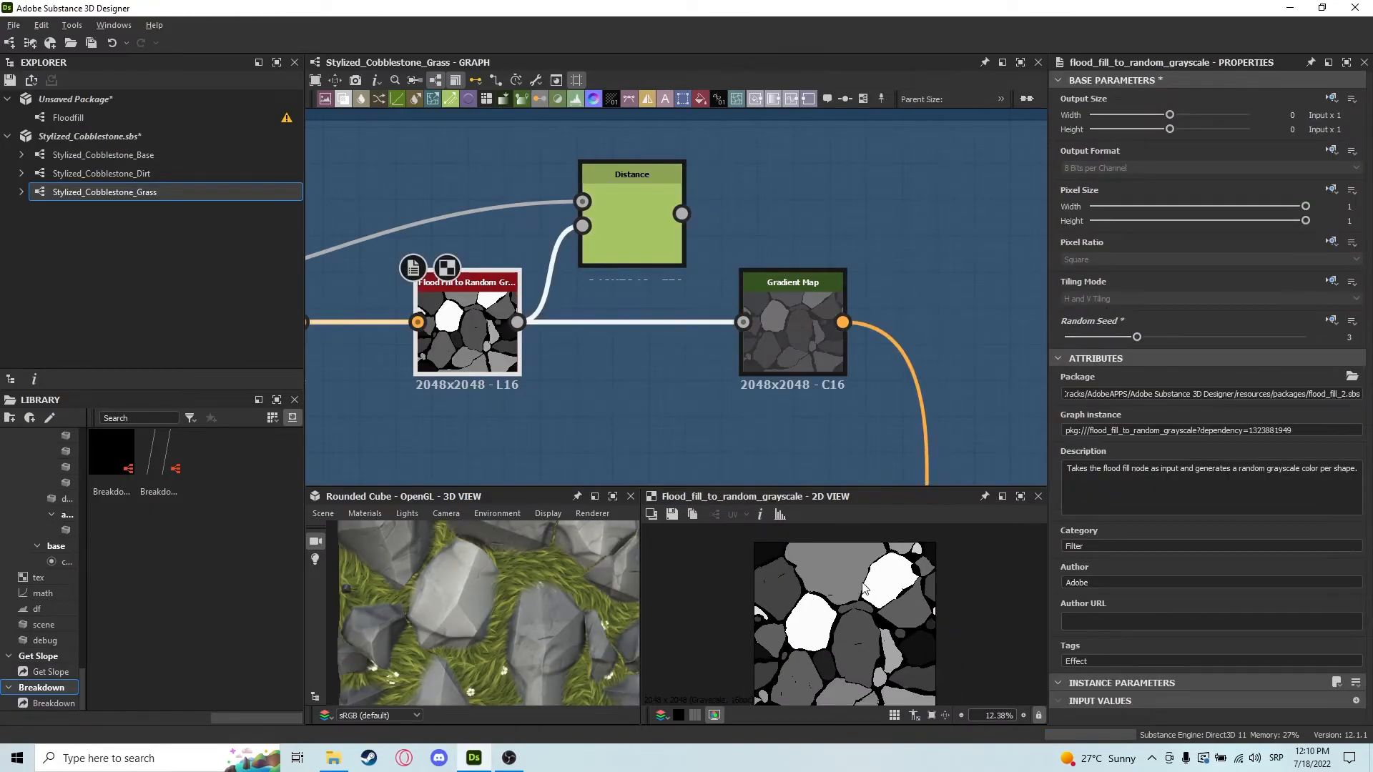
- Preview the Gradient Map with seed 3, then return to Flood Fill to Random Grayscale
{"action": "left_click", "coordinate": [791, 325]}
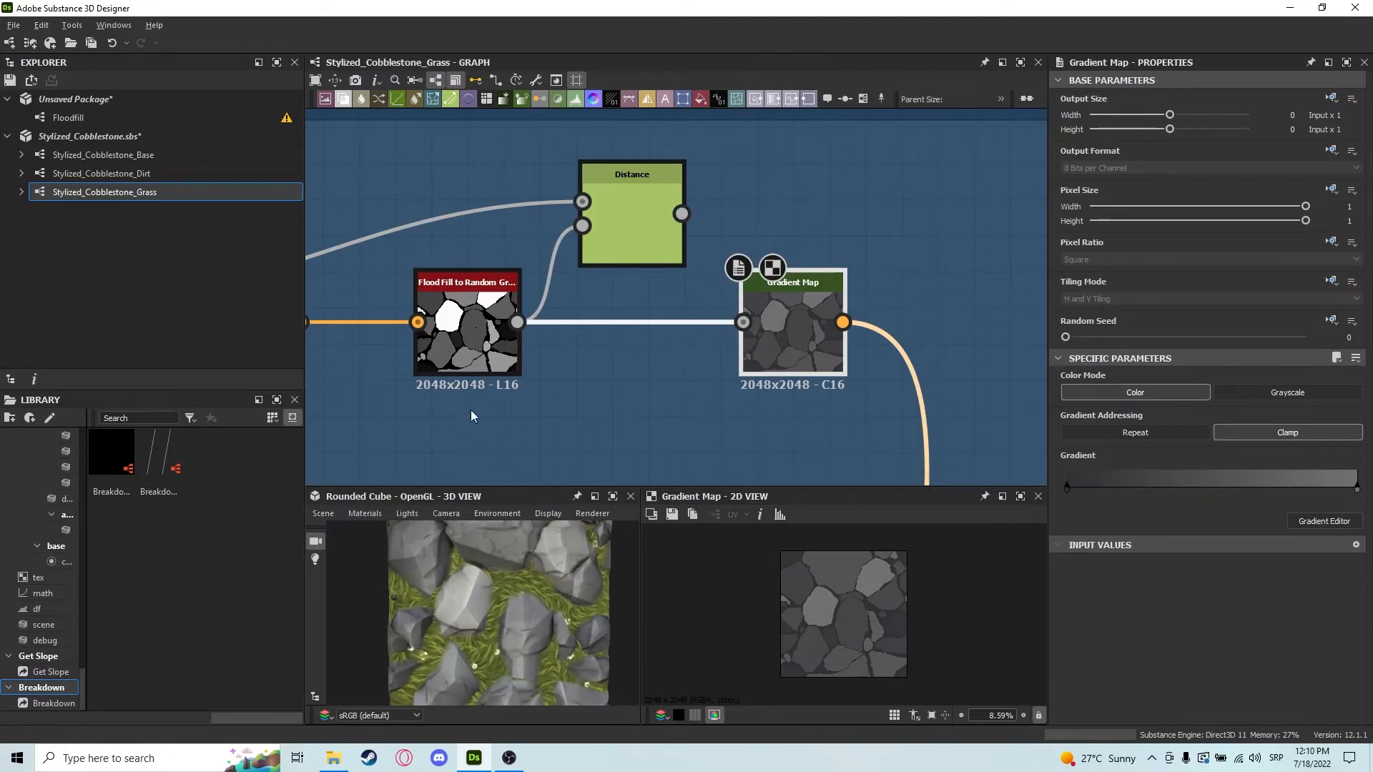
{"action": "left_click", "coordinate": [467, 329]}
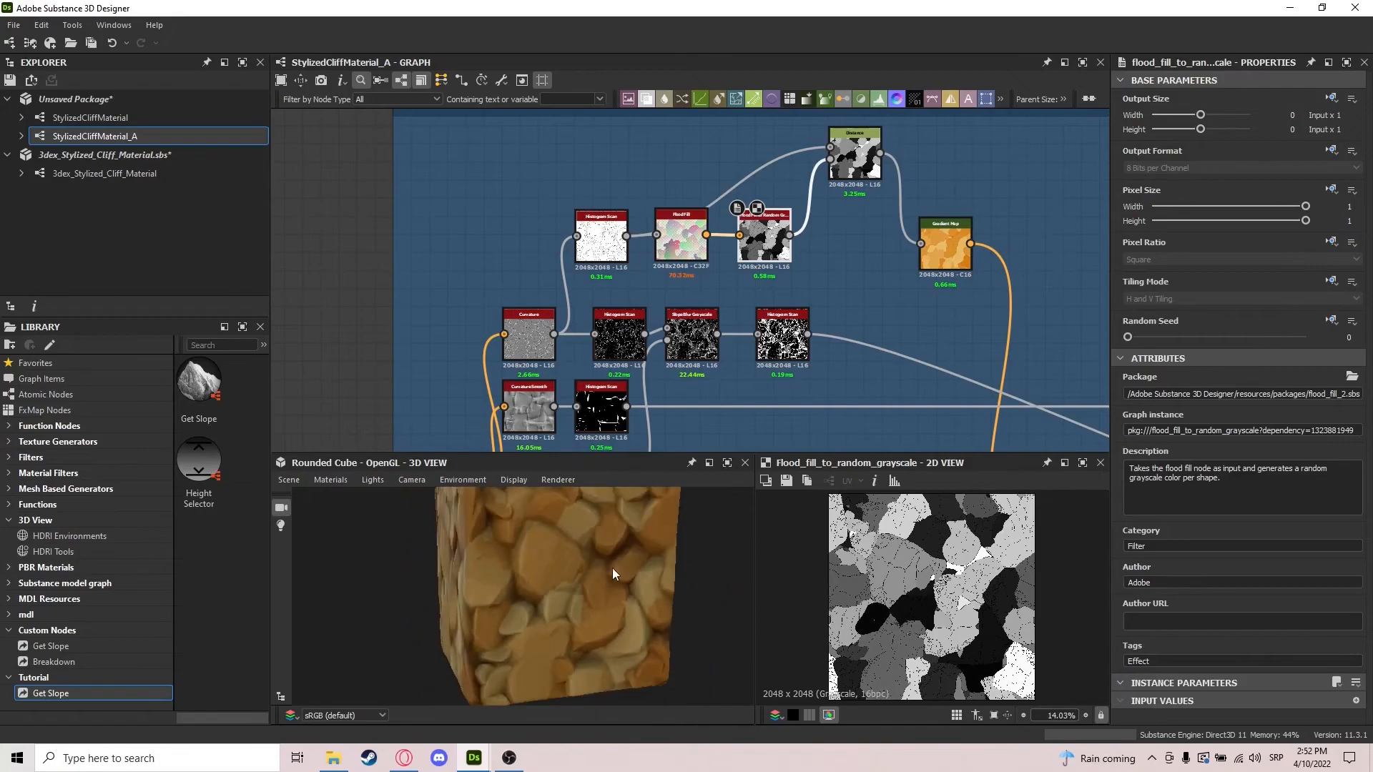
- Select the Histogram Scan (position 0.67) feeding the Flood Fill in StylizedCliffMaterial_A
{"action": "left_click", "coordinate": [601, 229]}
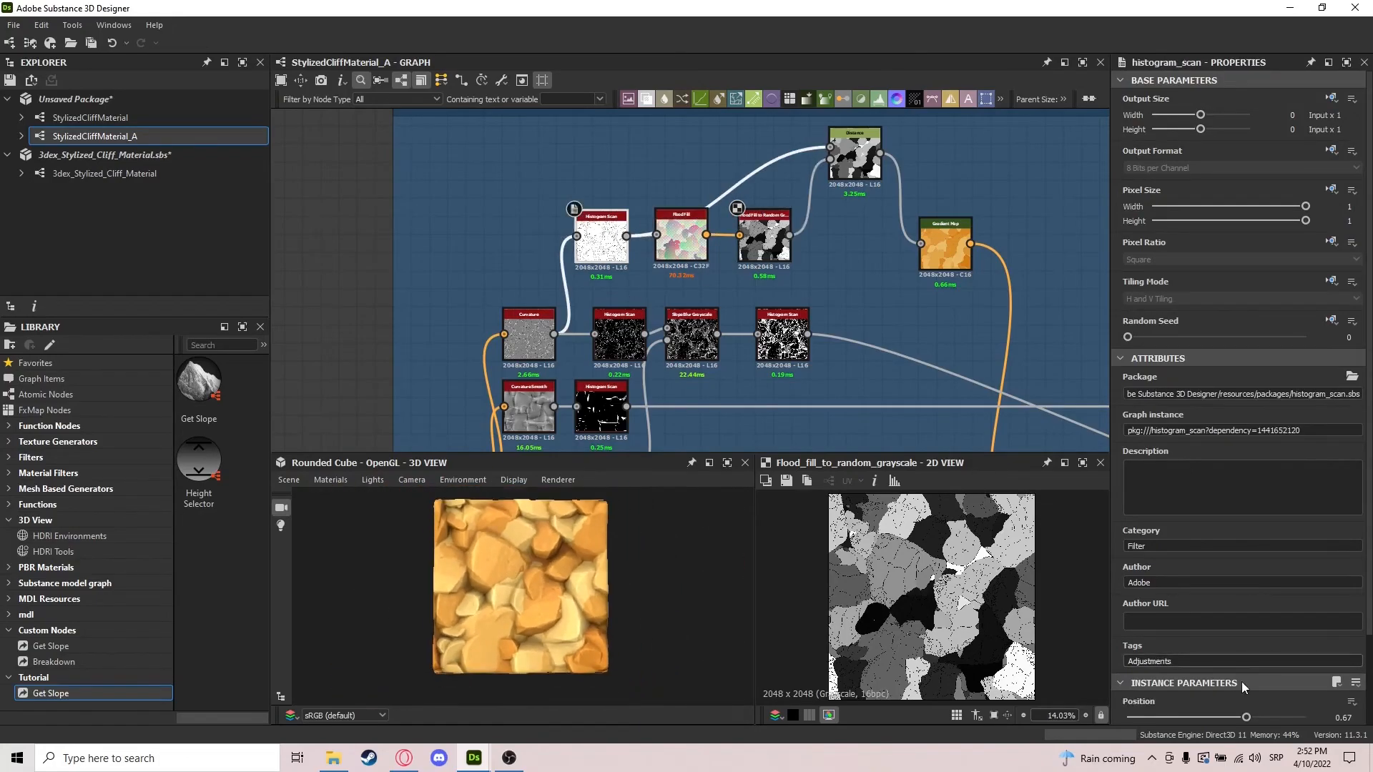